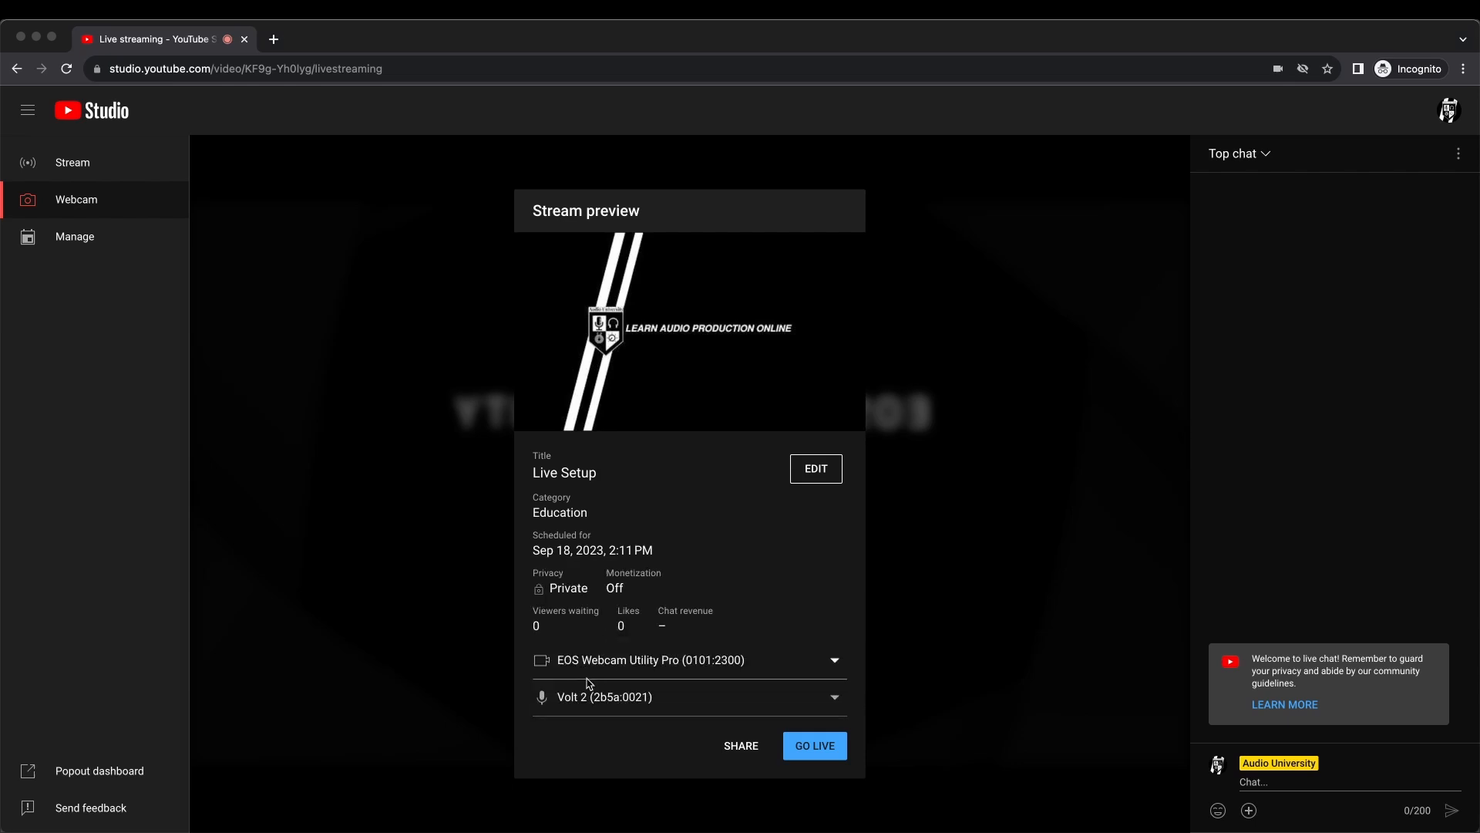
mouse_move(660, 707)
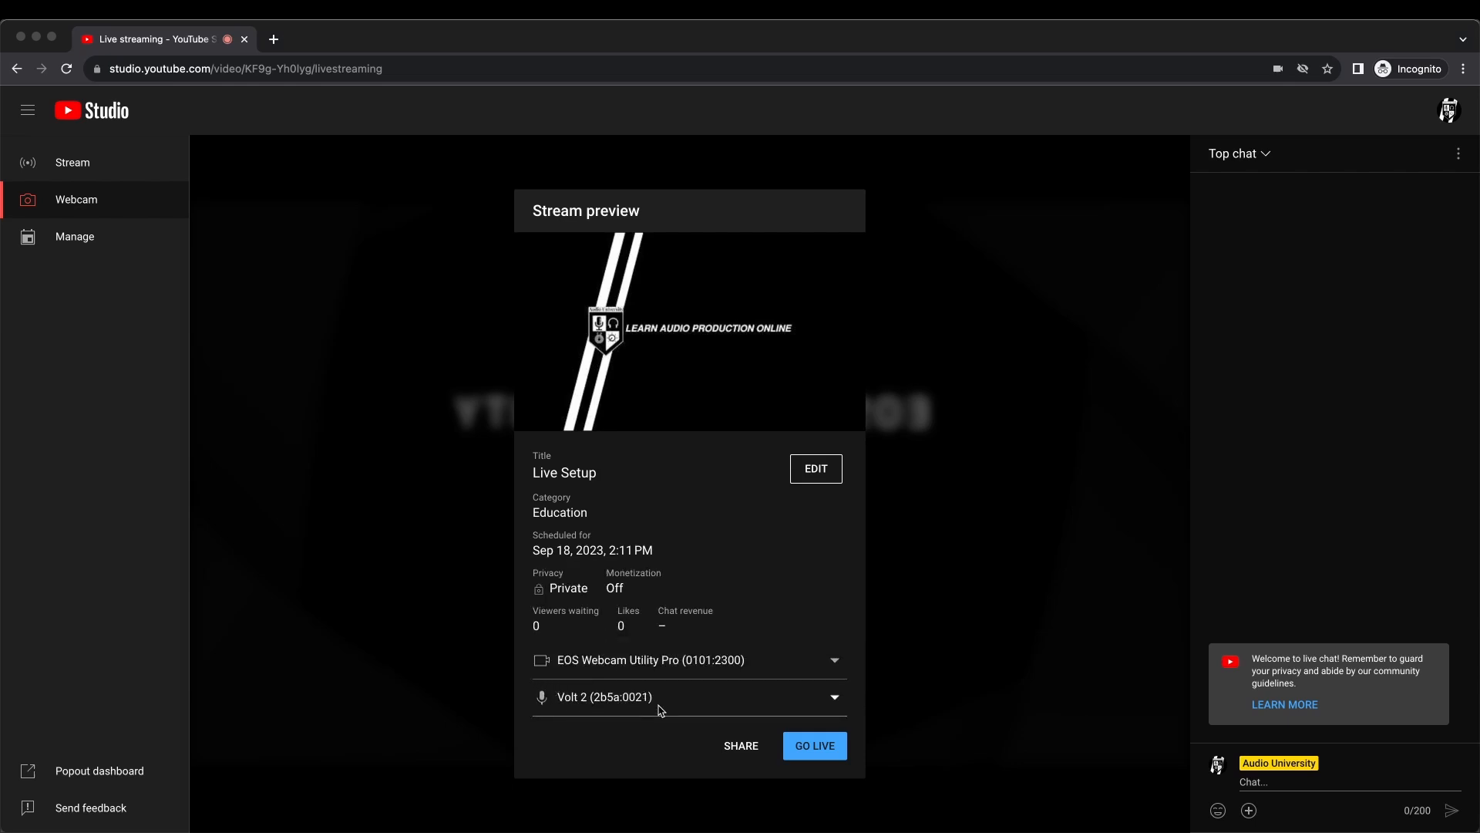
mouse_move(683, 718)
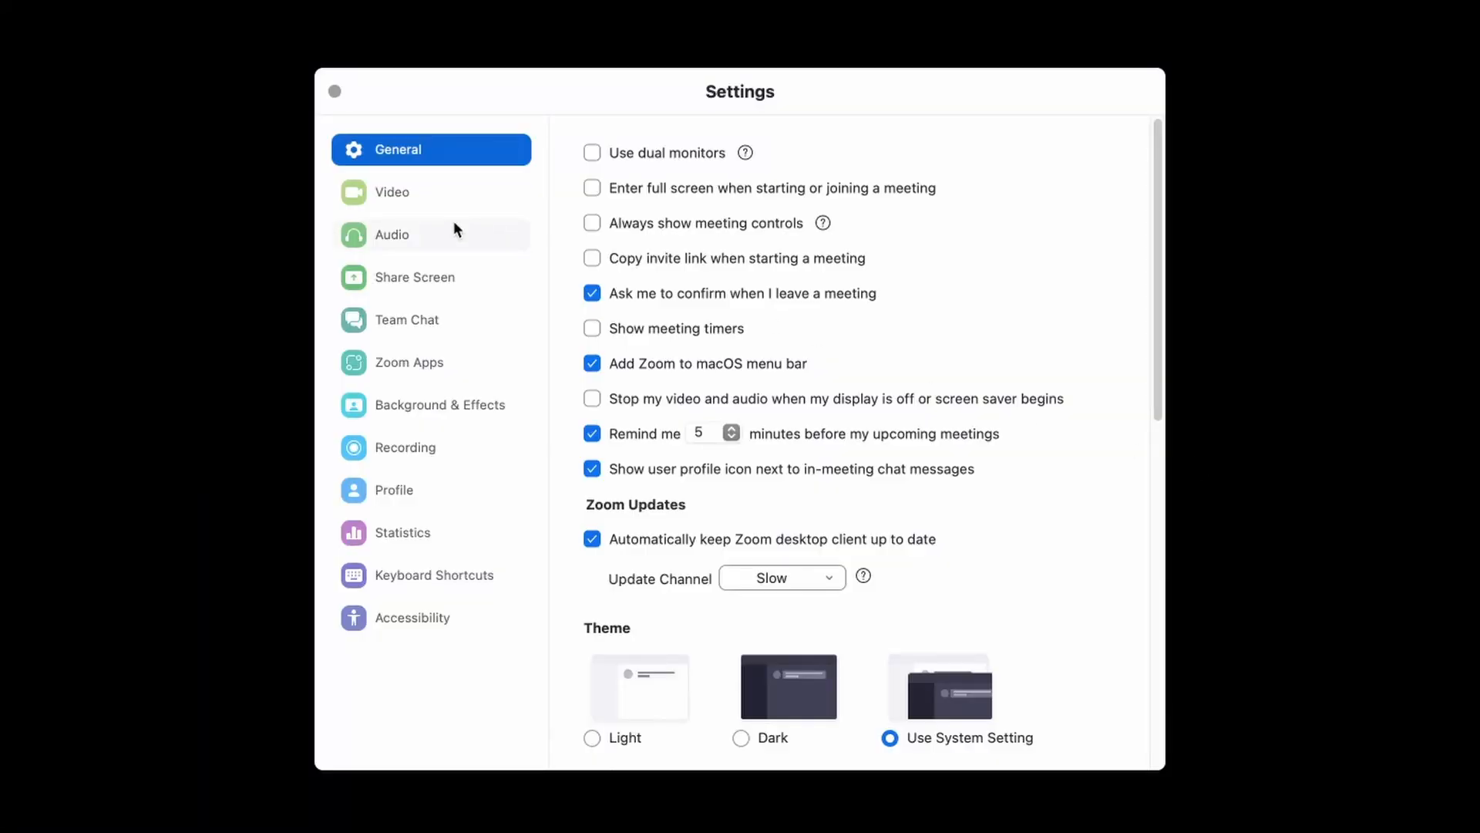
Step: Show Zoom's Audio settings with the Speaker list offering the Fireface UCX II
click(392, 234)
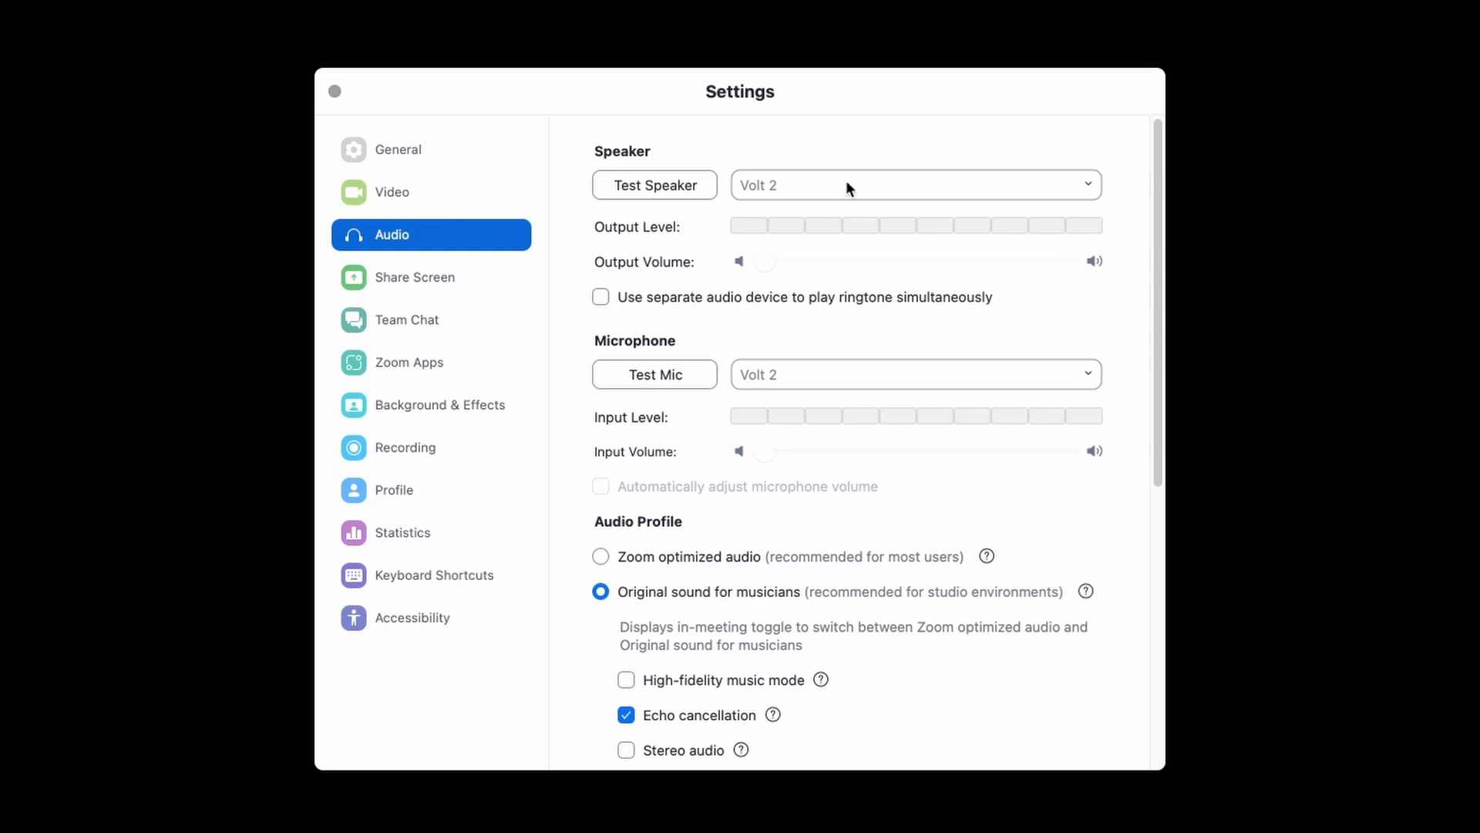
click(916, 185)
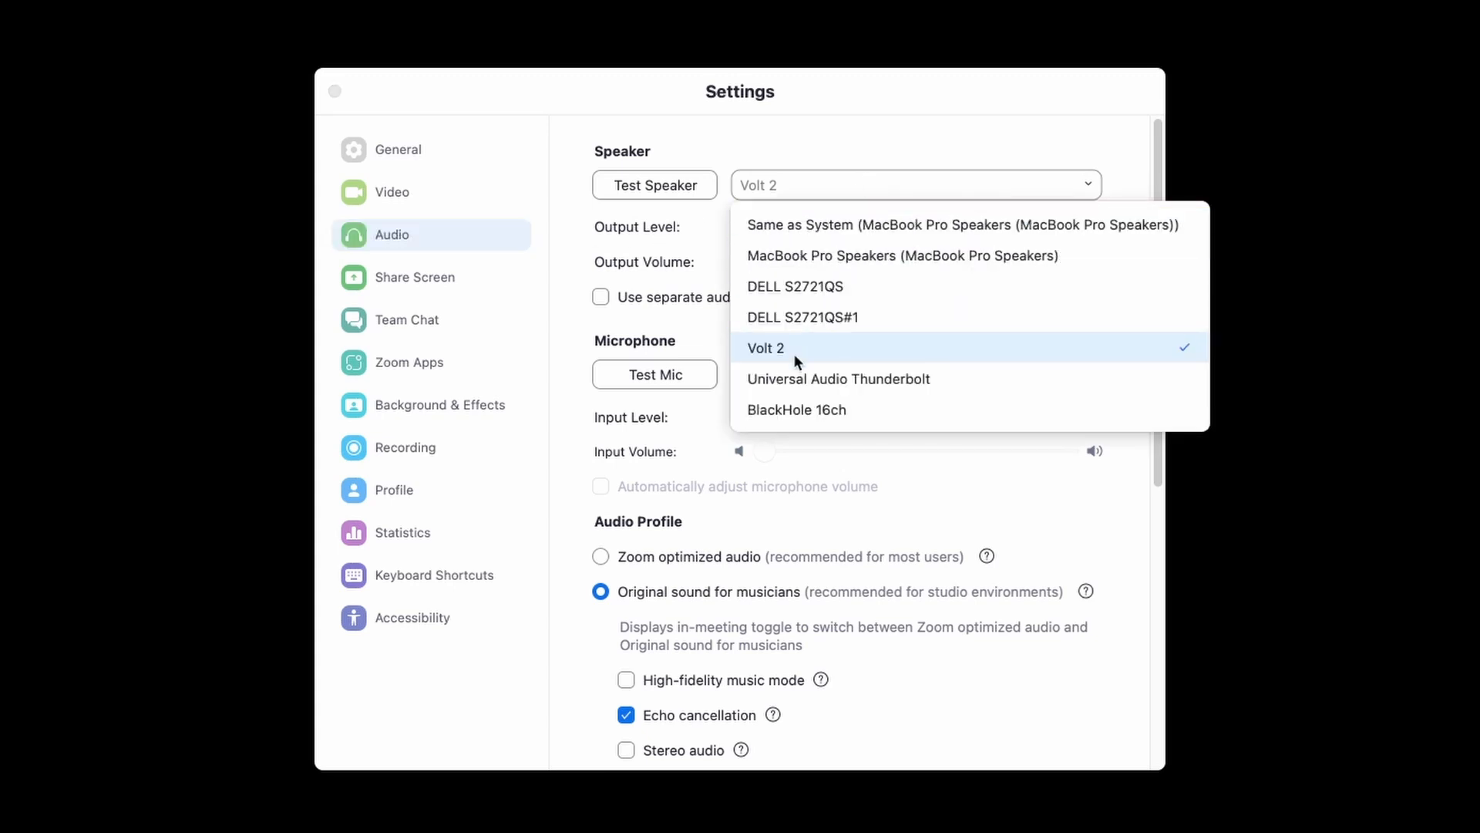
click(765, 348)
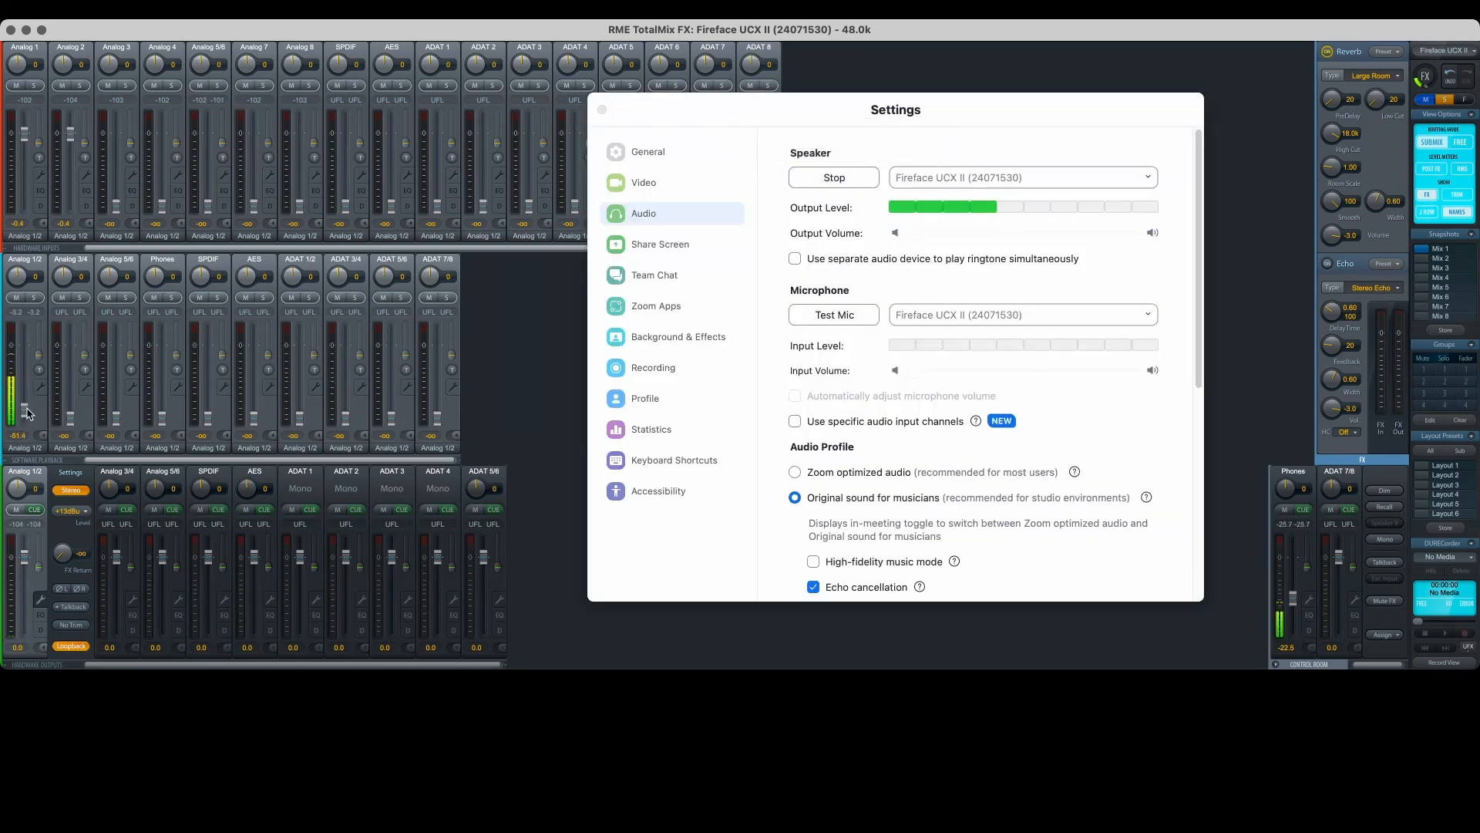
Step: Play Zoom's test speaker sound so the TotalMix FX playback meters move
click(834, 177)
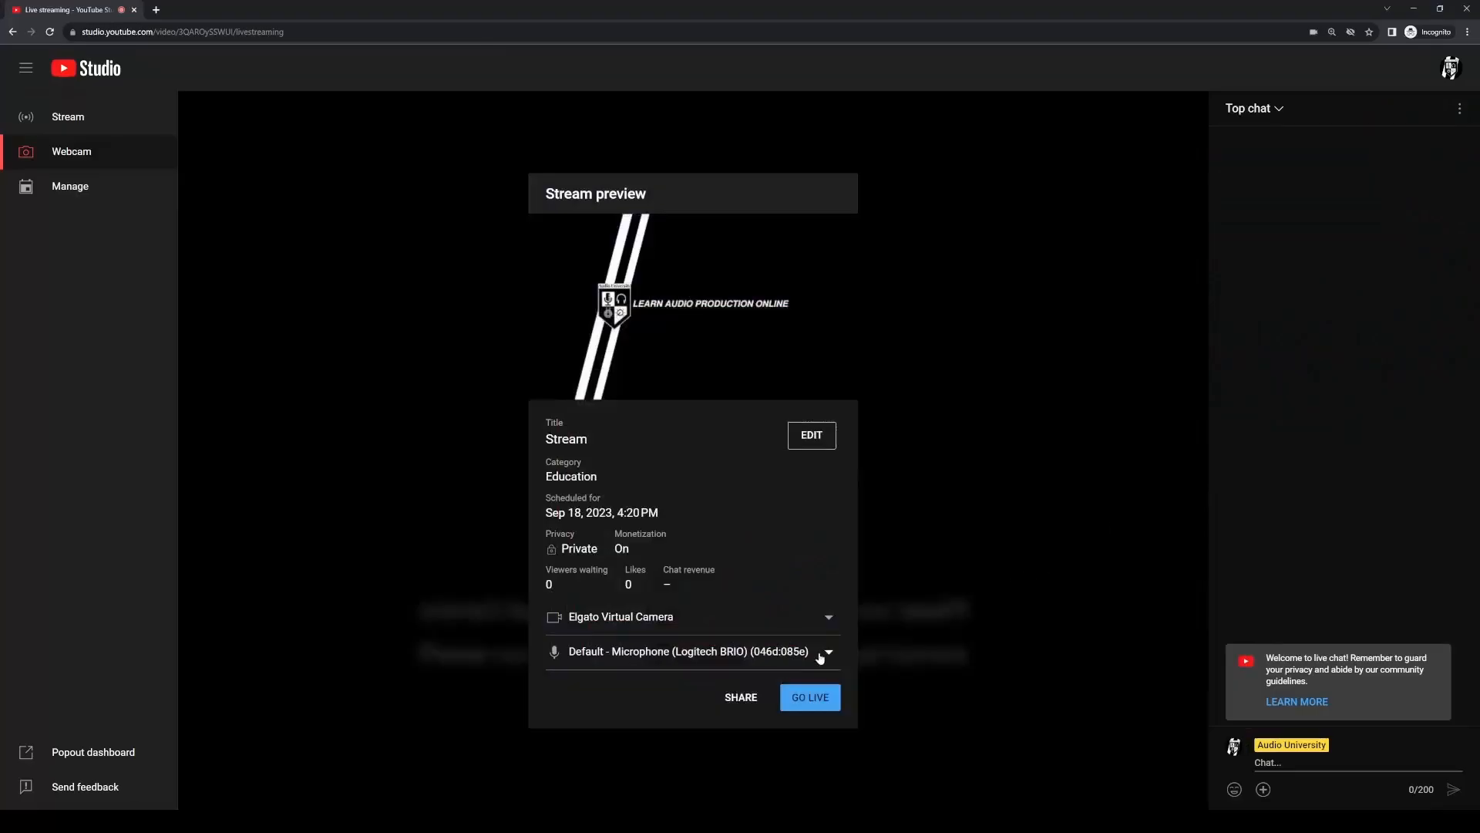
Step: List the stream's microphone inputs down to the RME Fireface UCX II channels
click(827, 650)
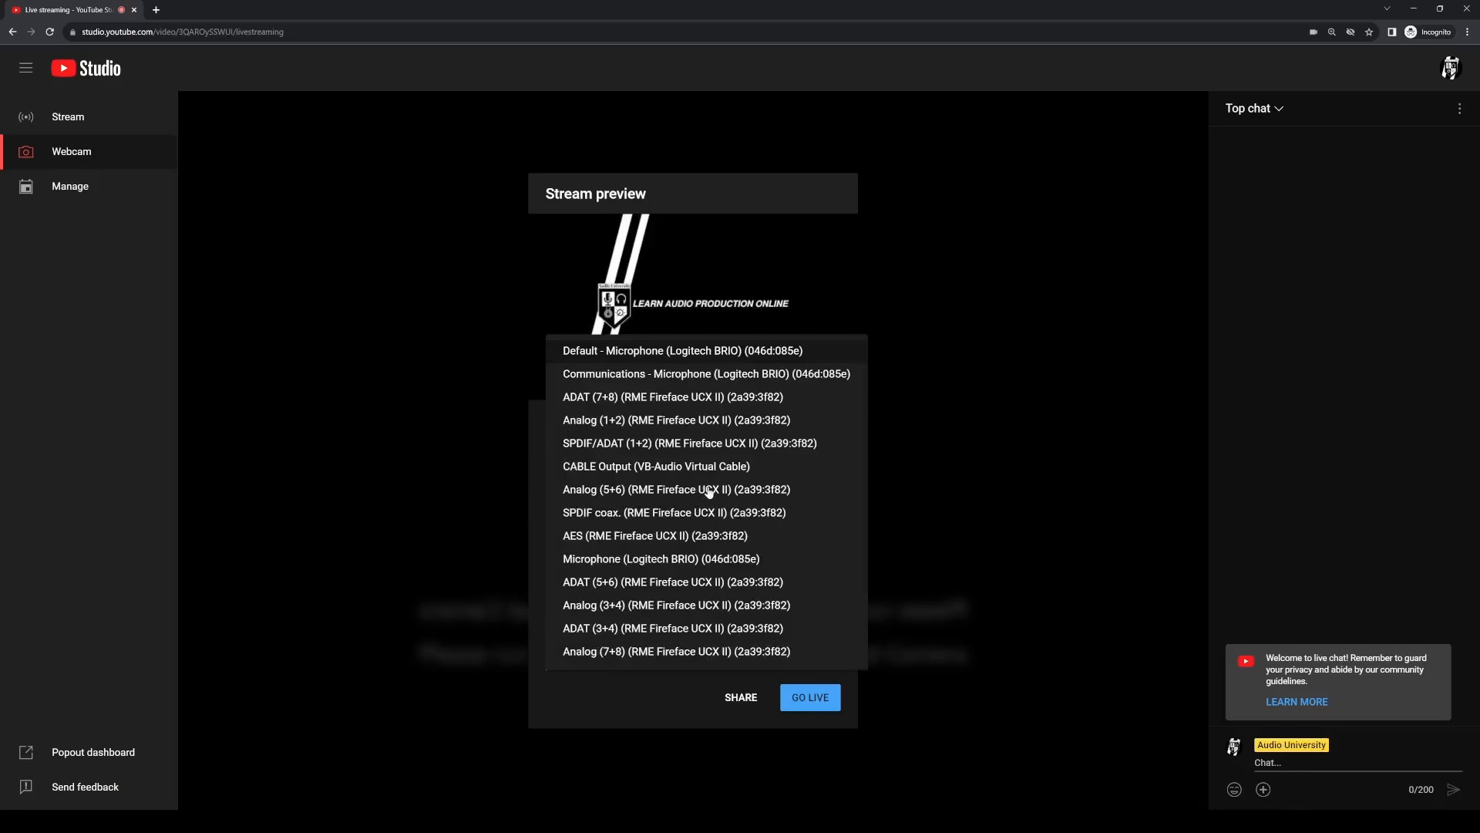
mouse_move(669, 619)
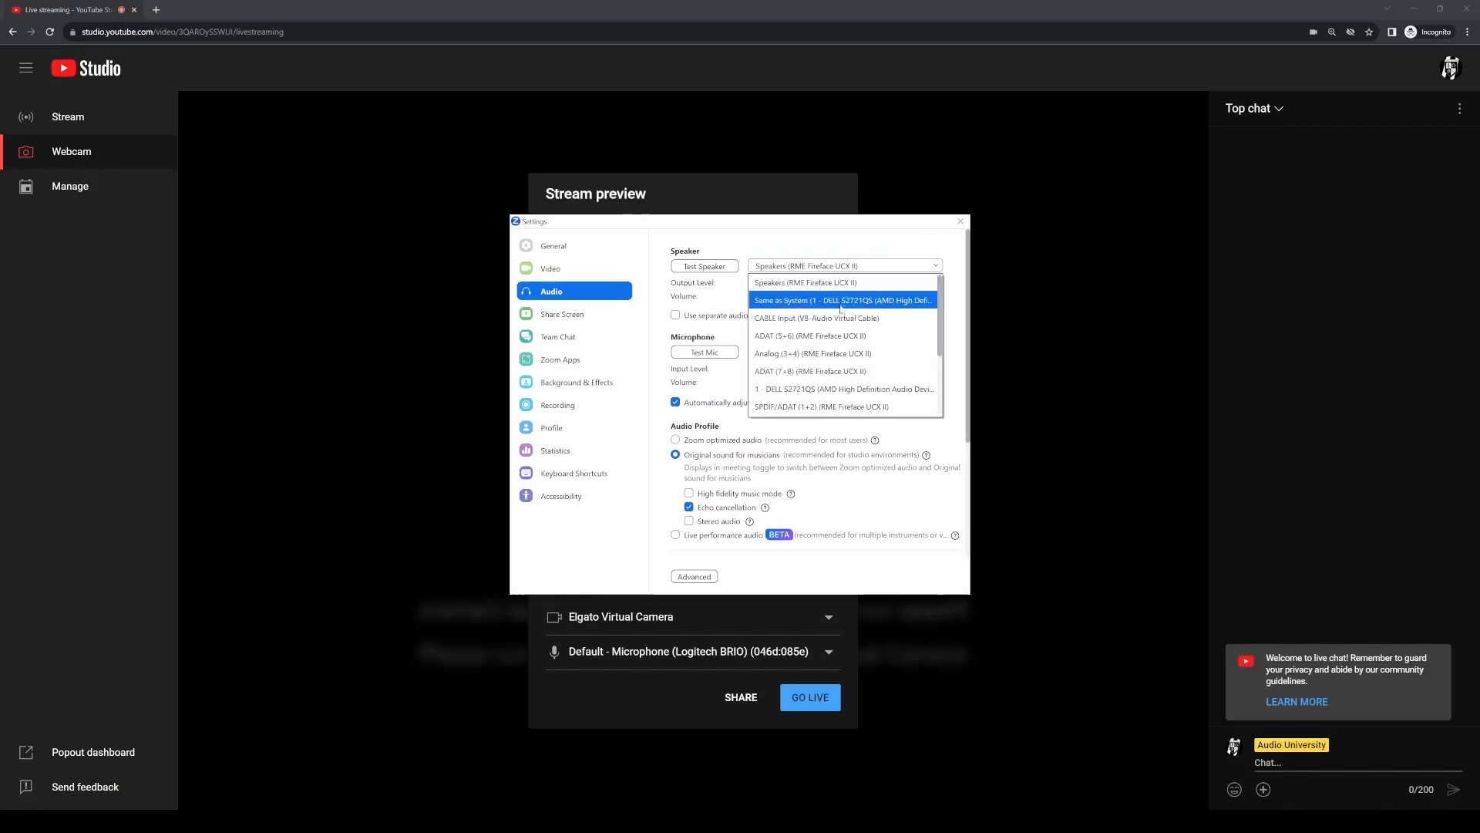
scroll(down, 3)
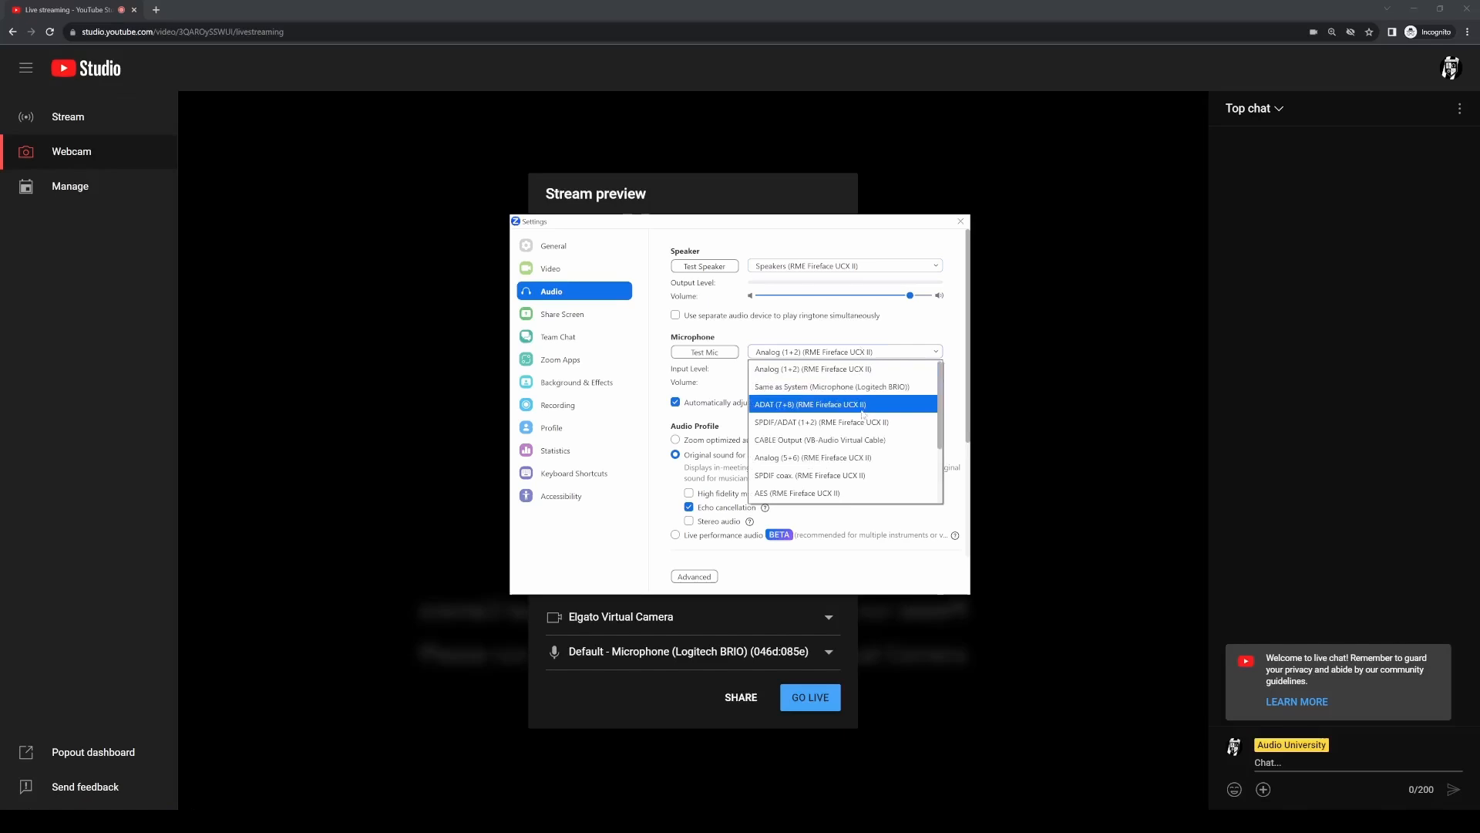
scroll(down, 3)
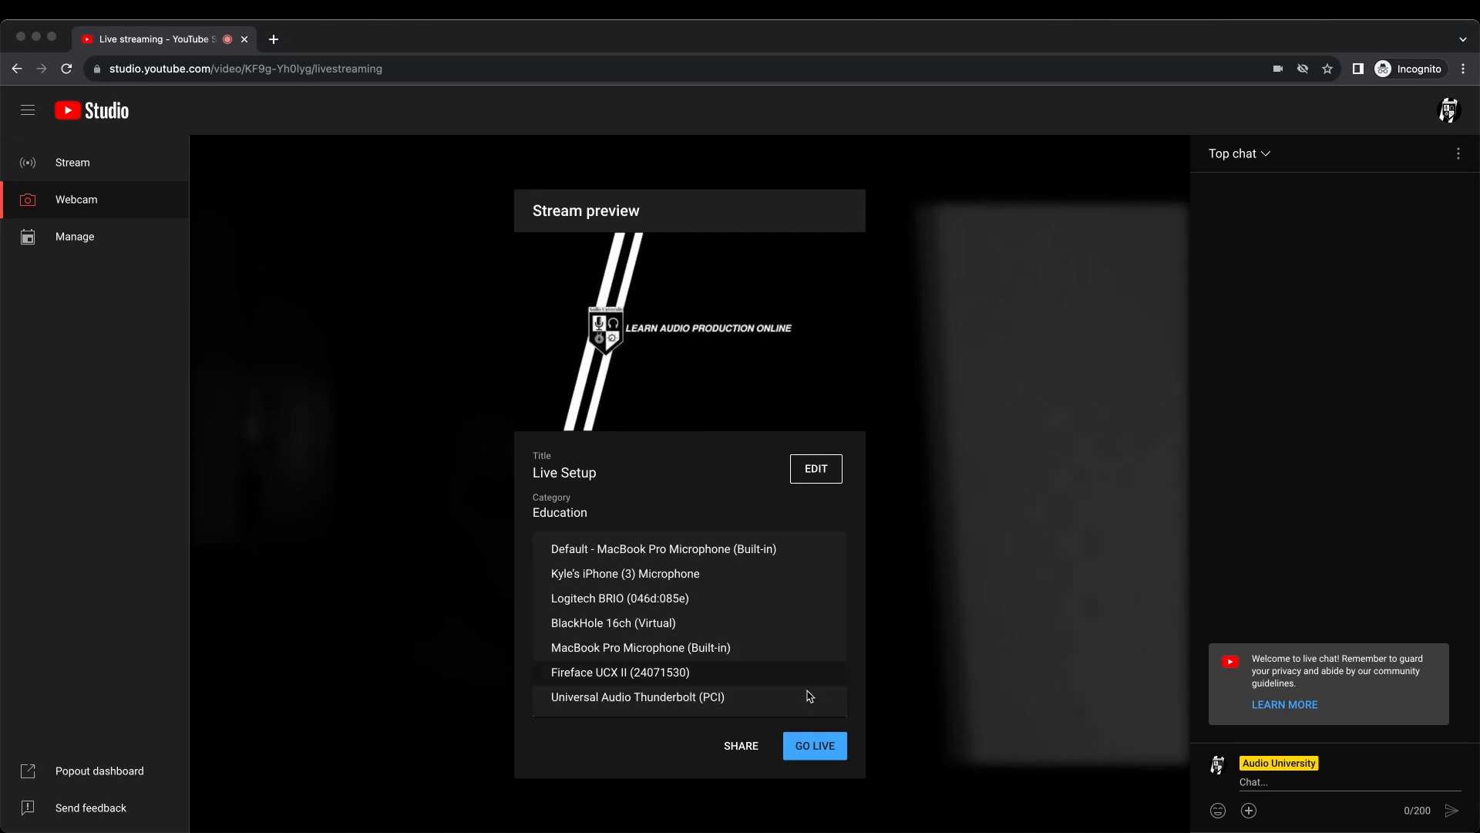
mouse_move(571, 683)
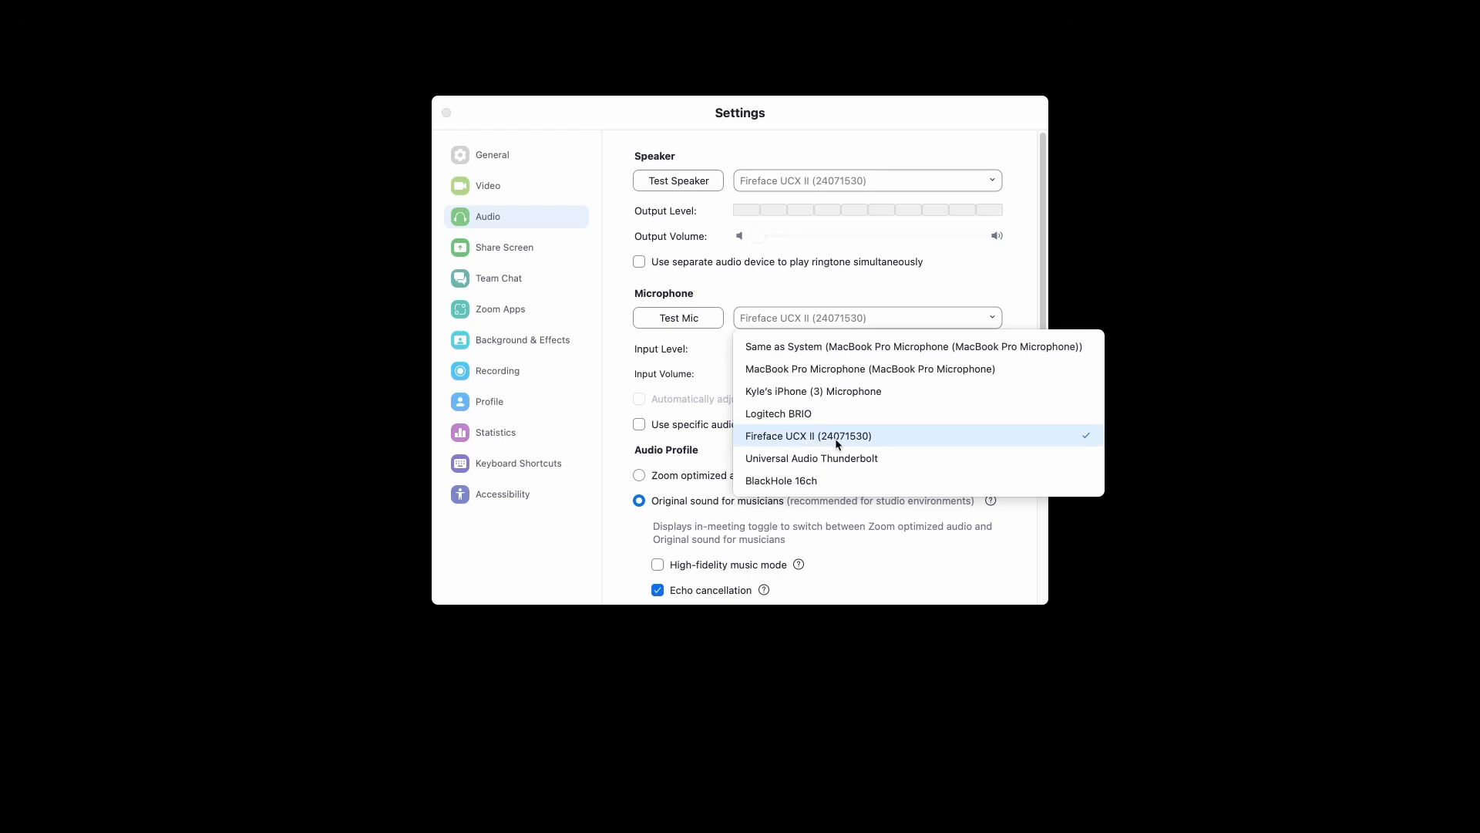
mouse_move(851, 441)
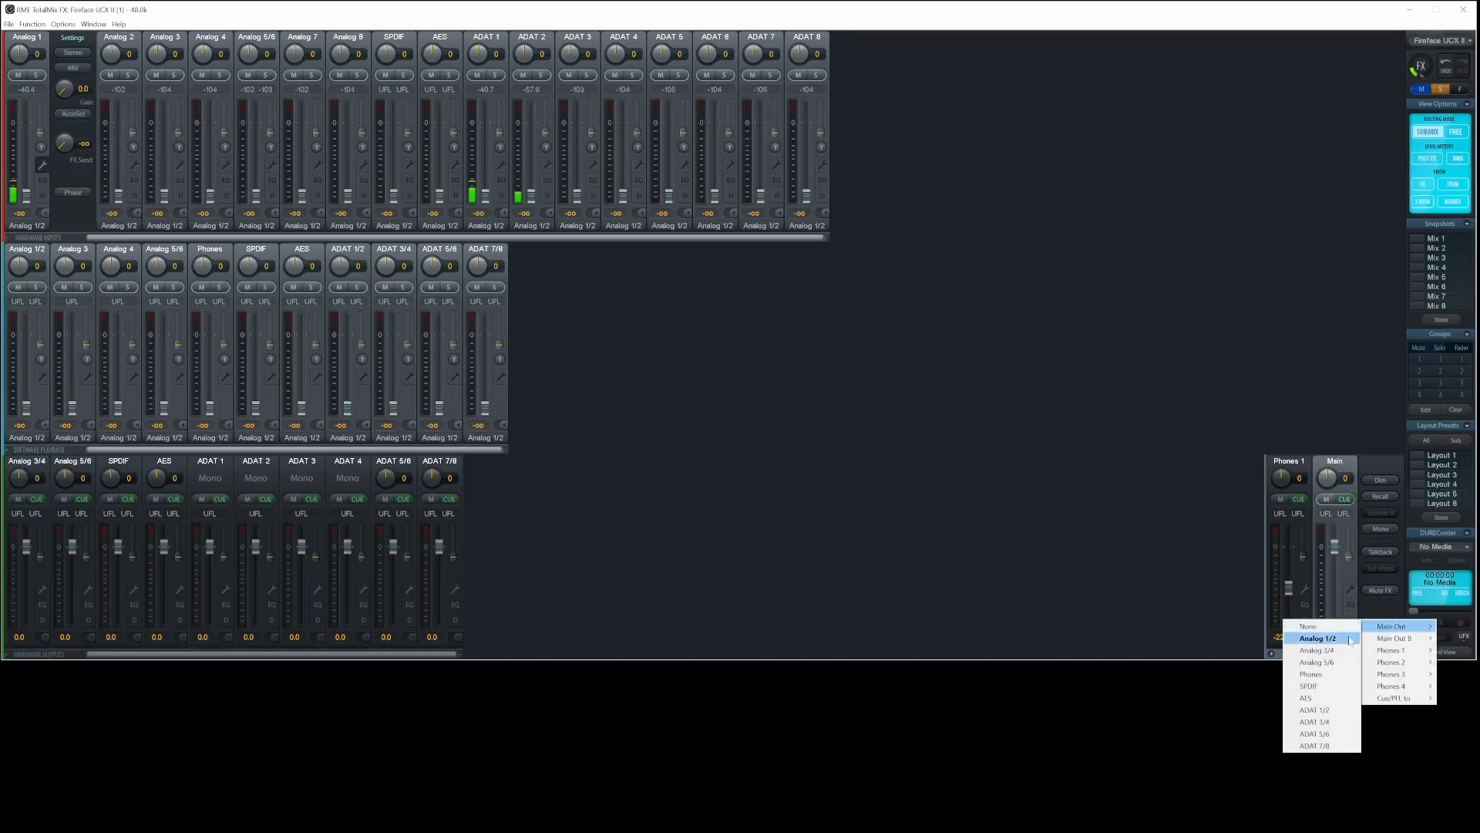
Step: Assign Main Out to the Analog 1/2 outputs
click(1320, 650)
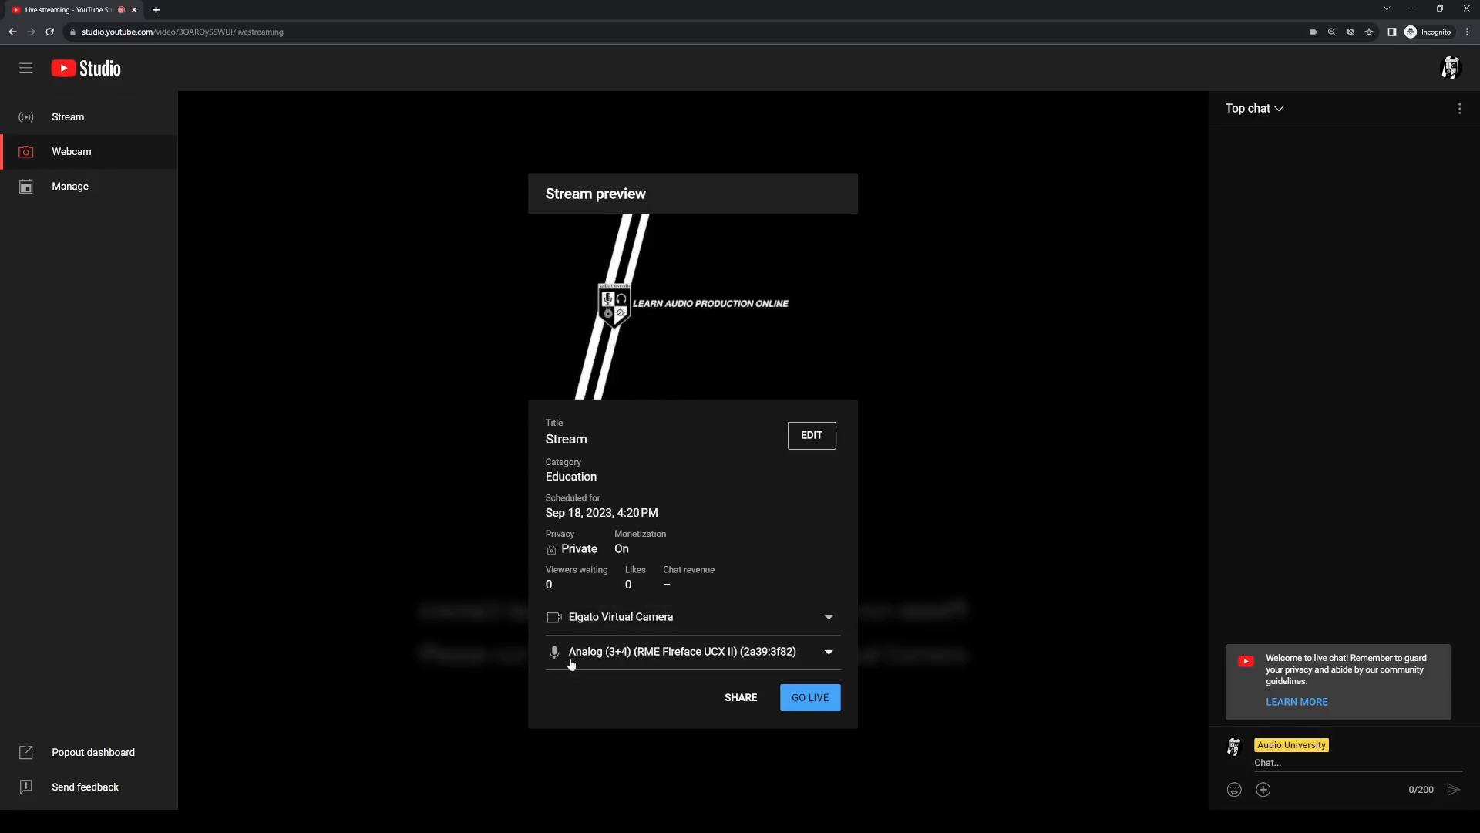
mouse_move(771, 660)
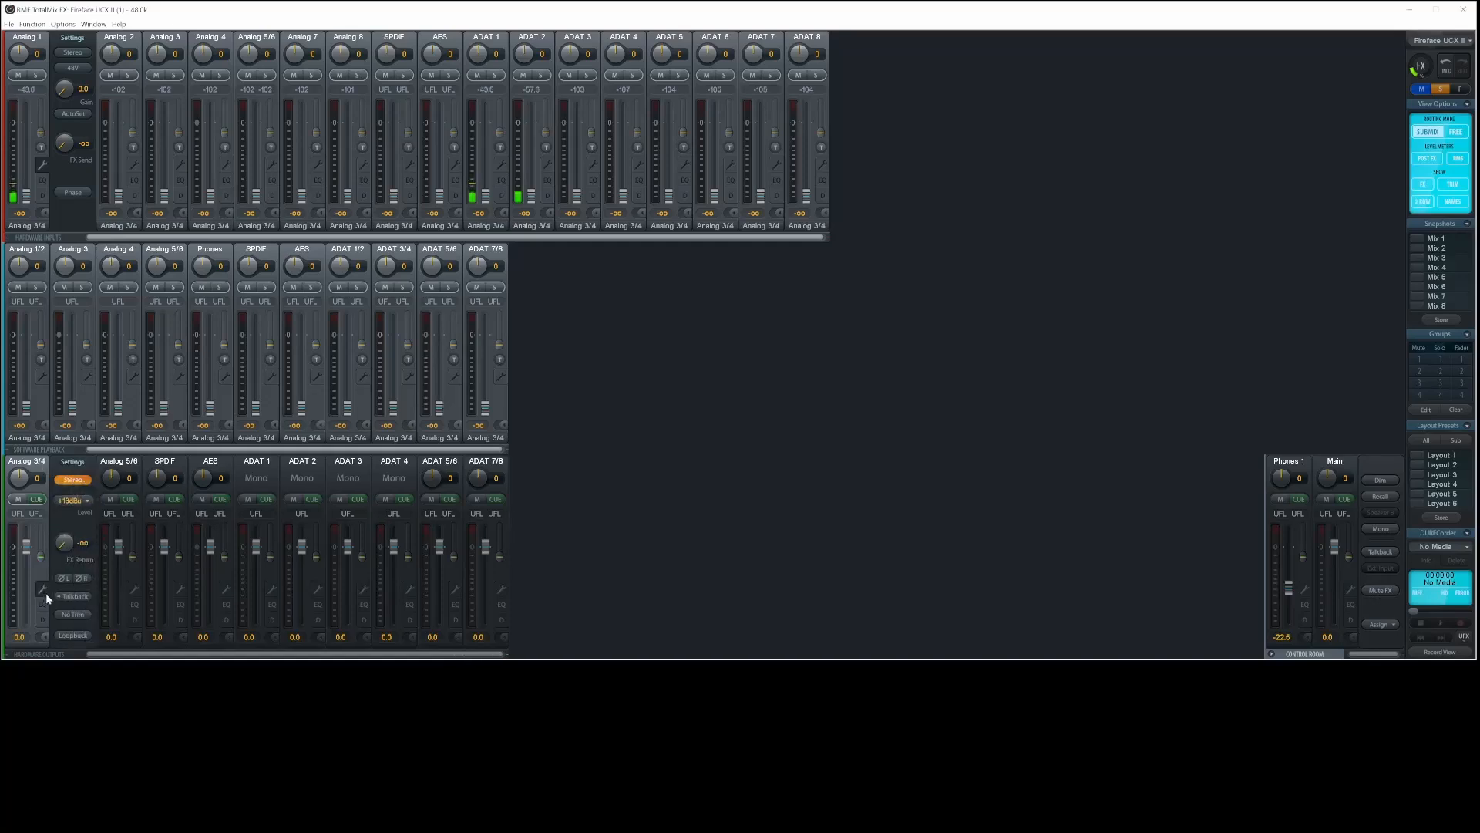
Step: Turn on Loopback for the Analog 3/4 output channel
click(72, 635)
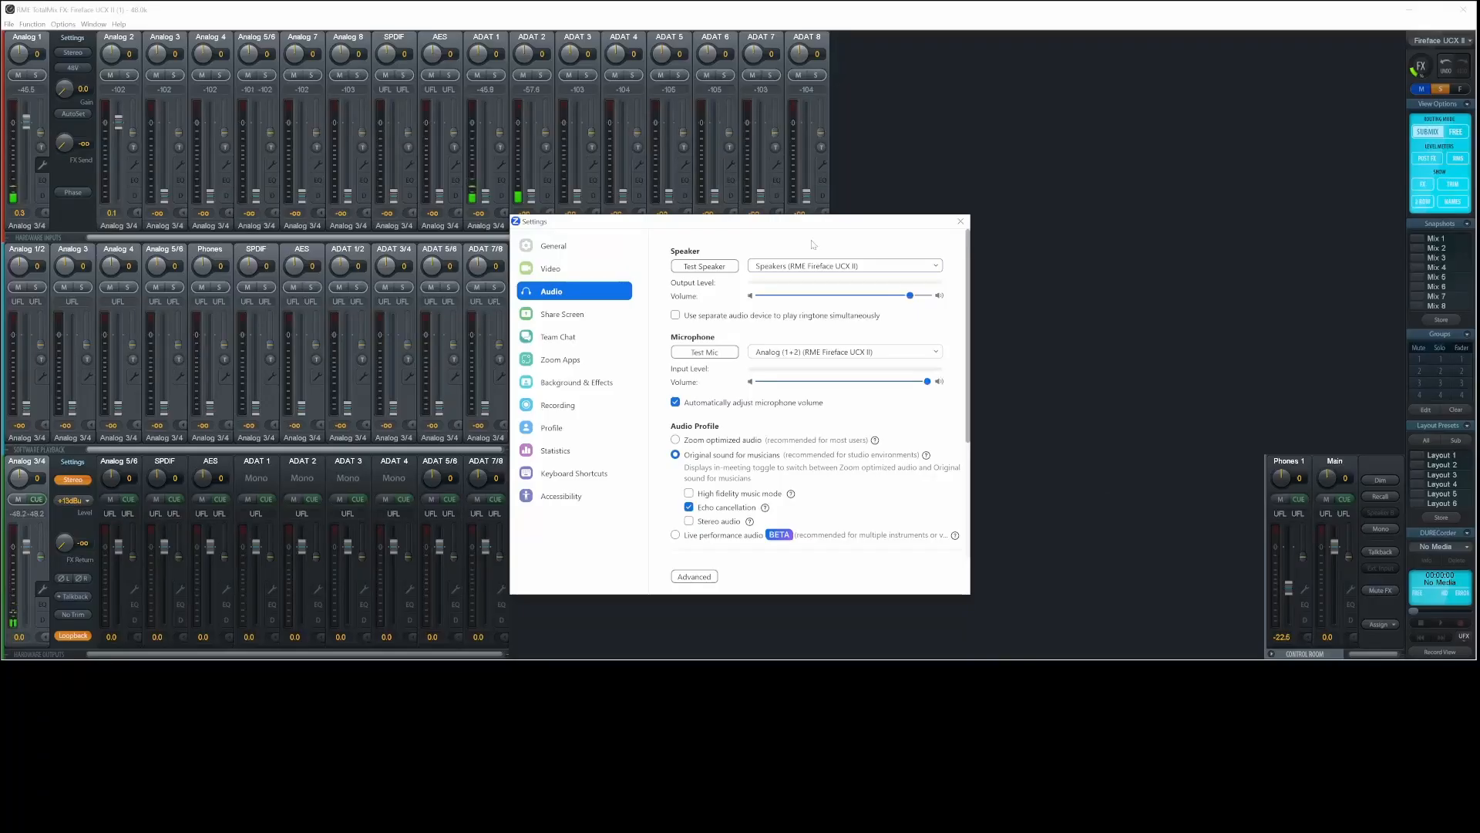
click(845, 265)
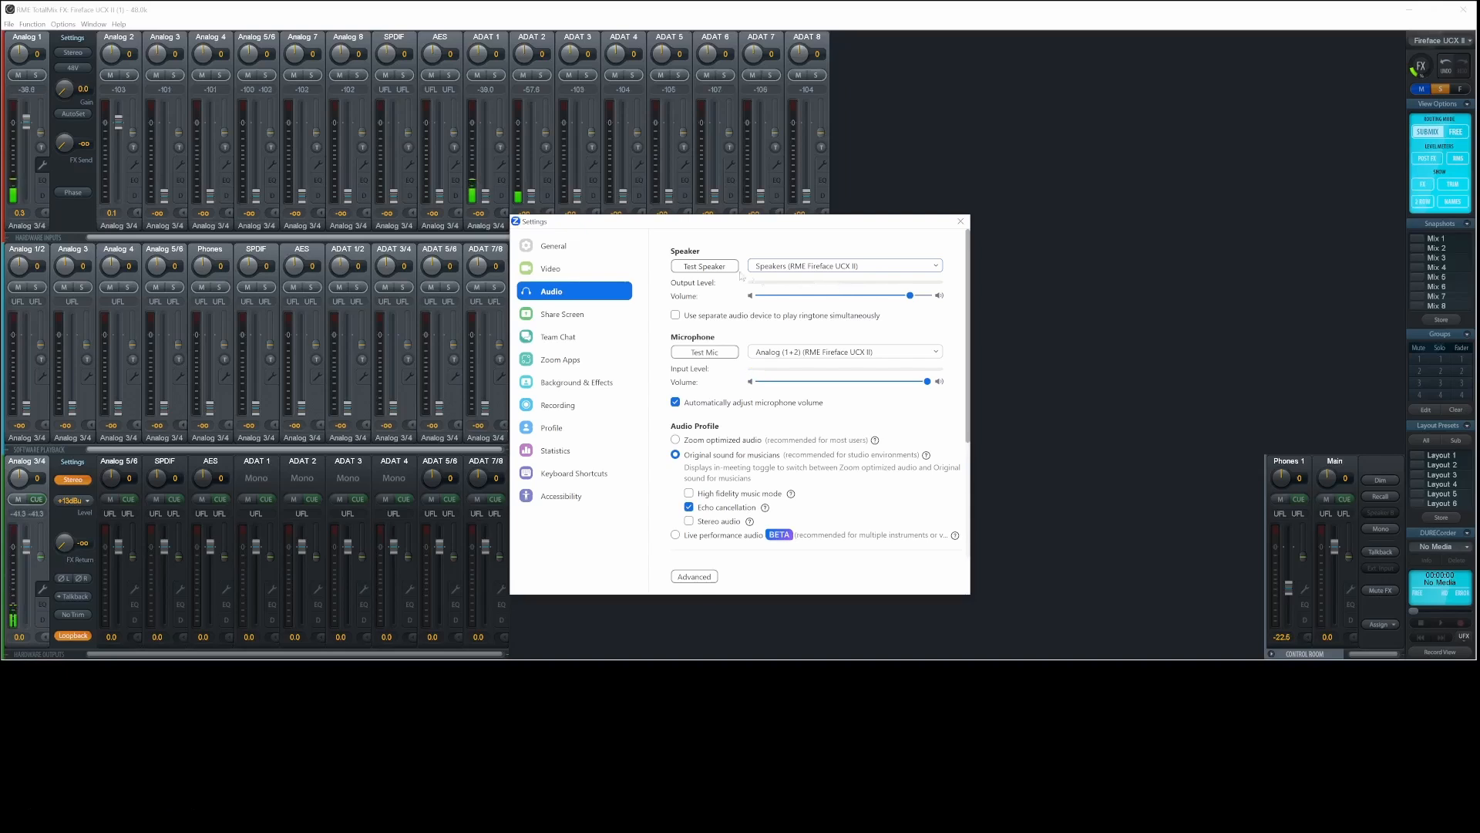
click(703, 265)
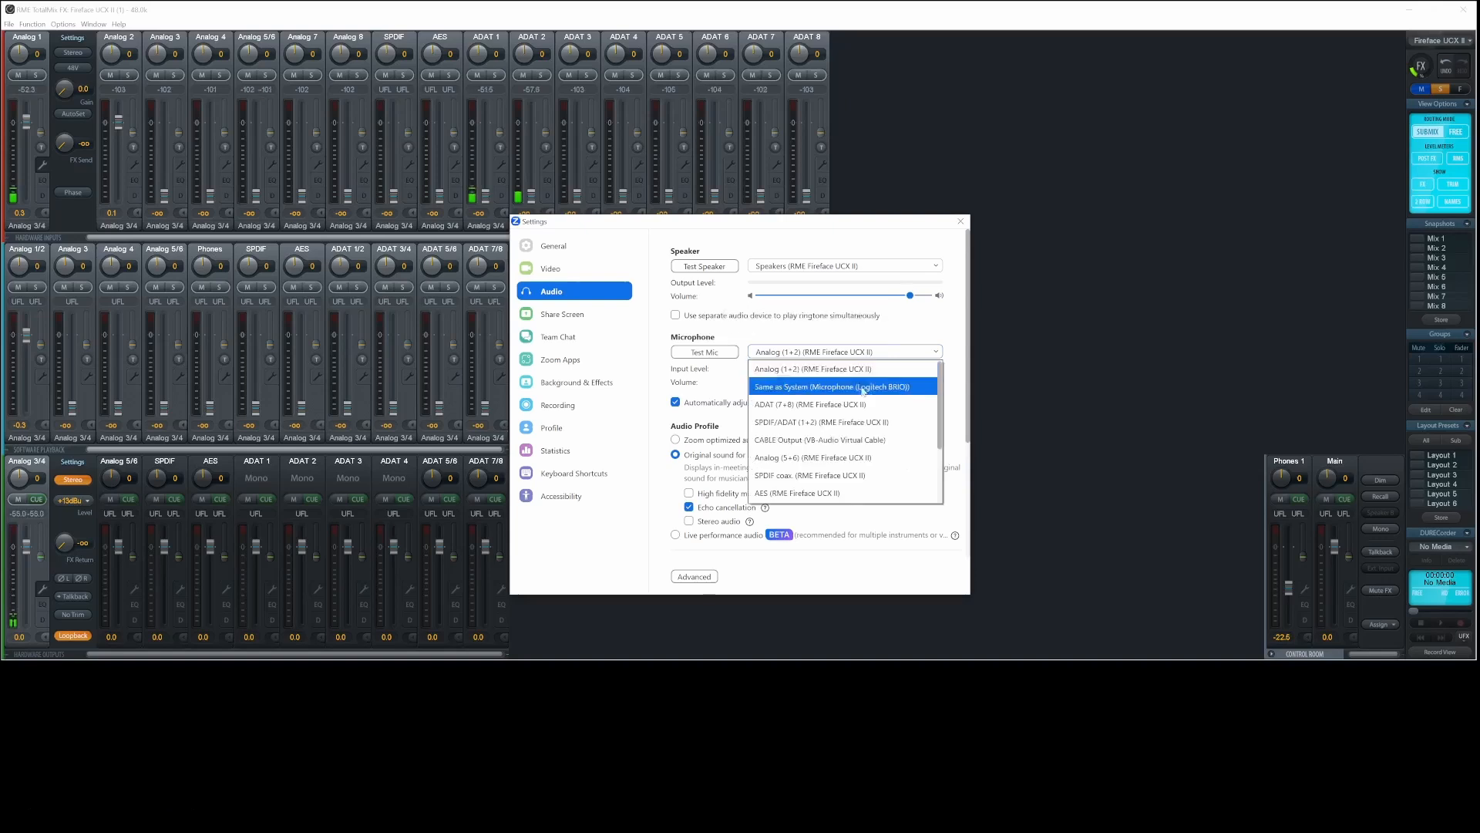
Step: Show Zoom's Microphone list with the Fireface UCX II input channels
click(813, 457)
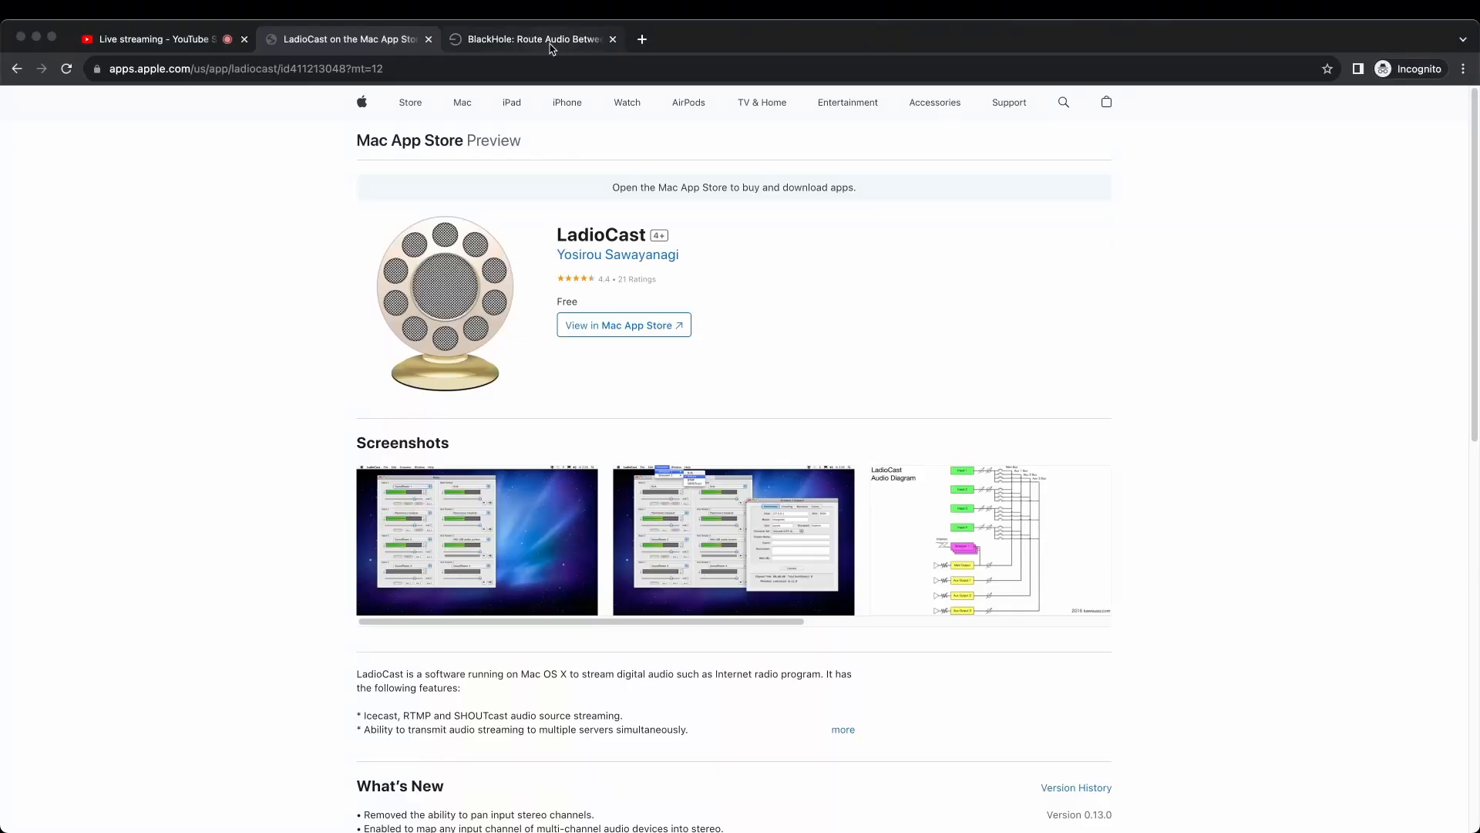
Step: Switch from the LadioCast App Store listing to the BlackHole audio-routing page
click(540, 38)
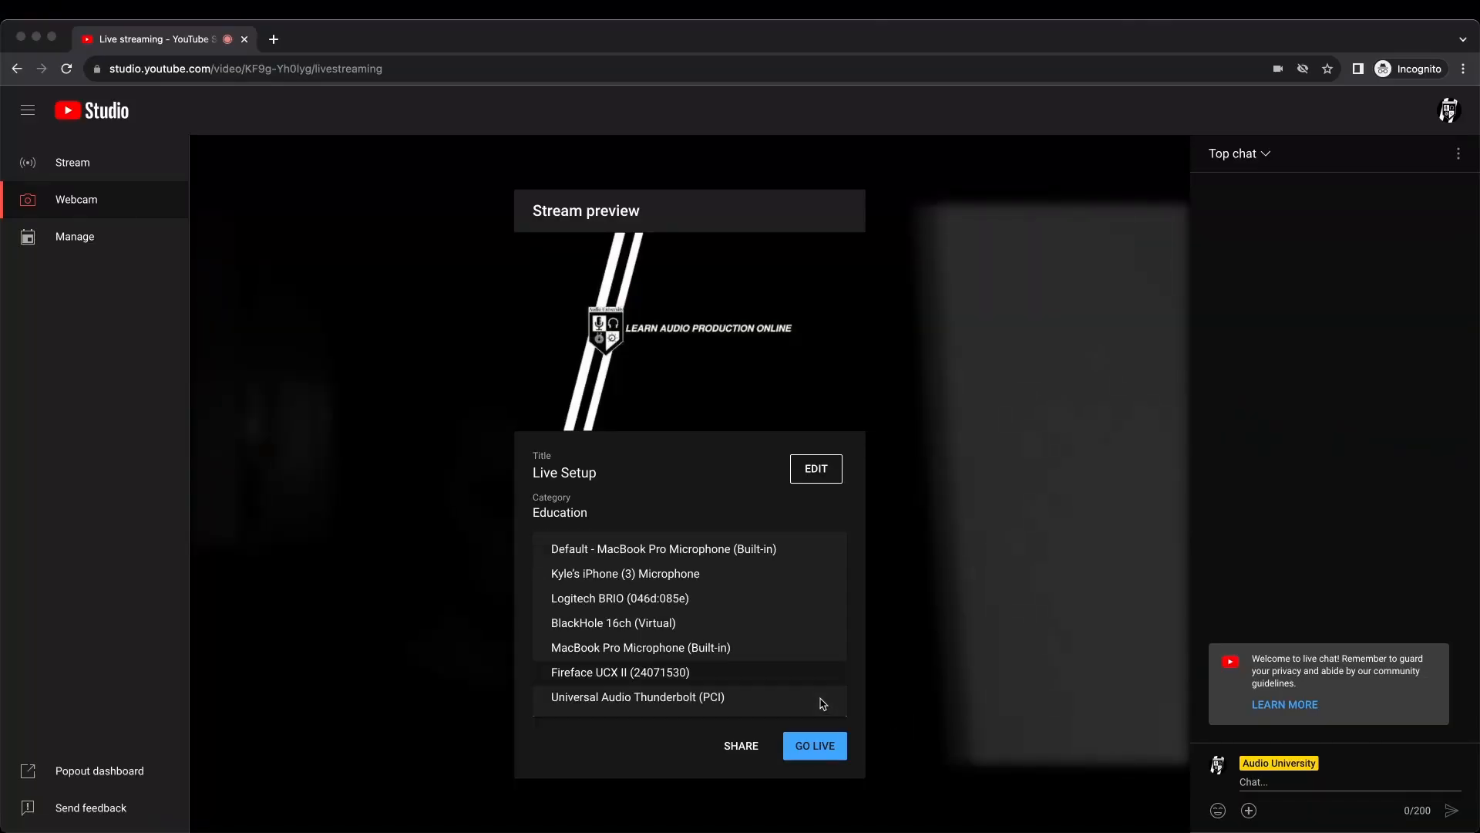
mouse_move(564, 684)
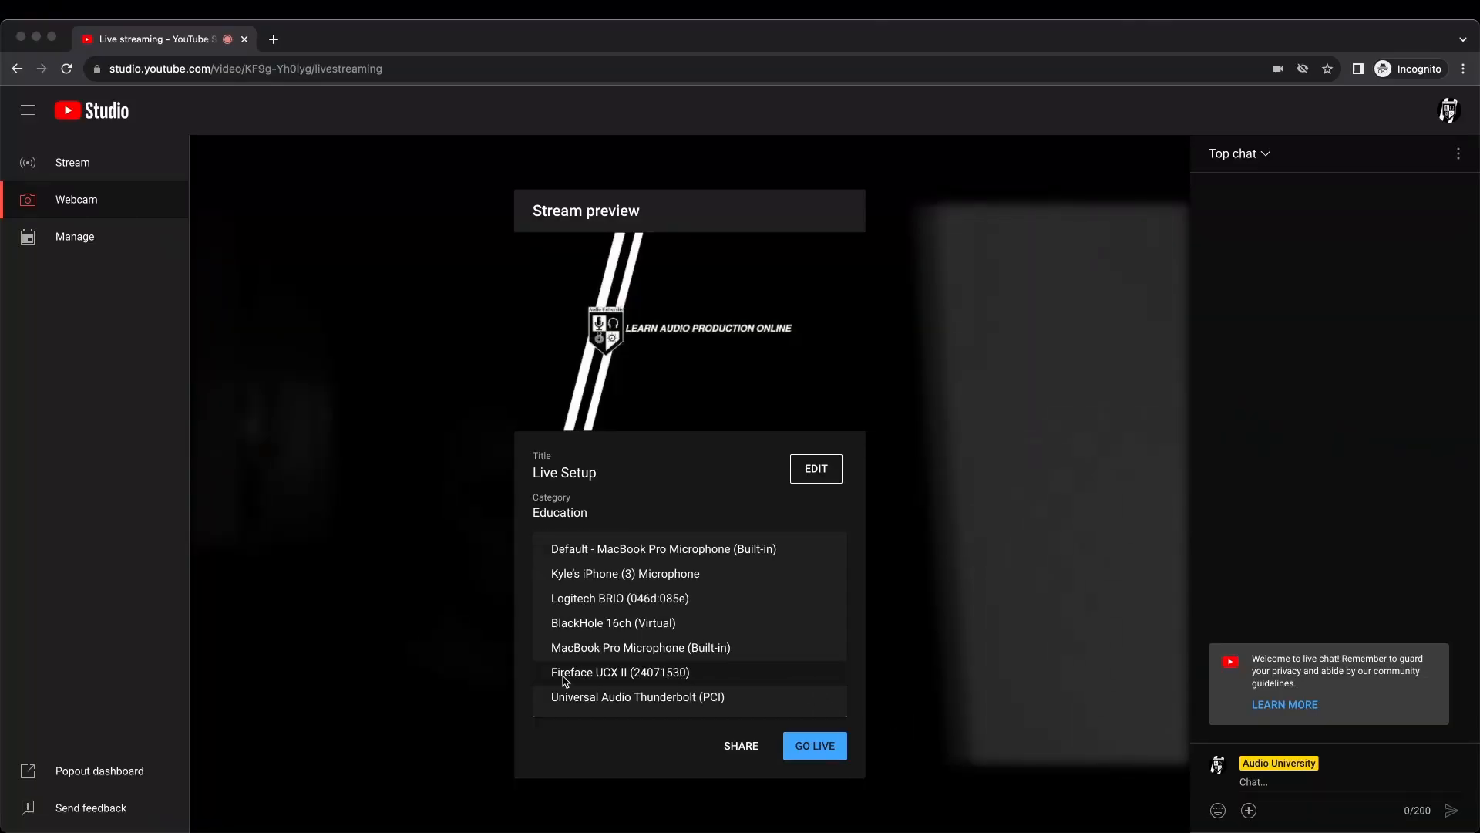
mouse_move(705, 683)
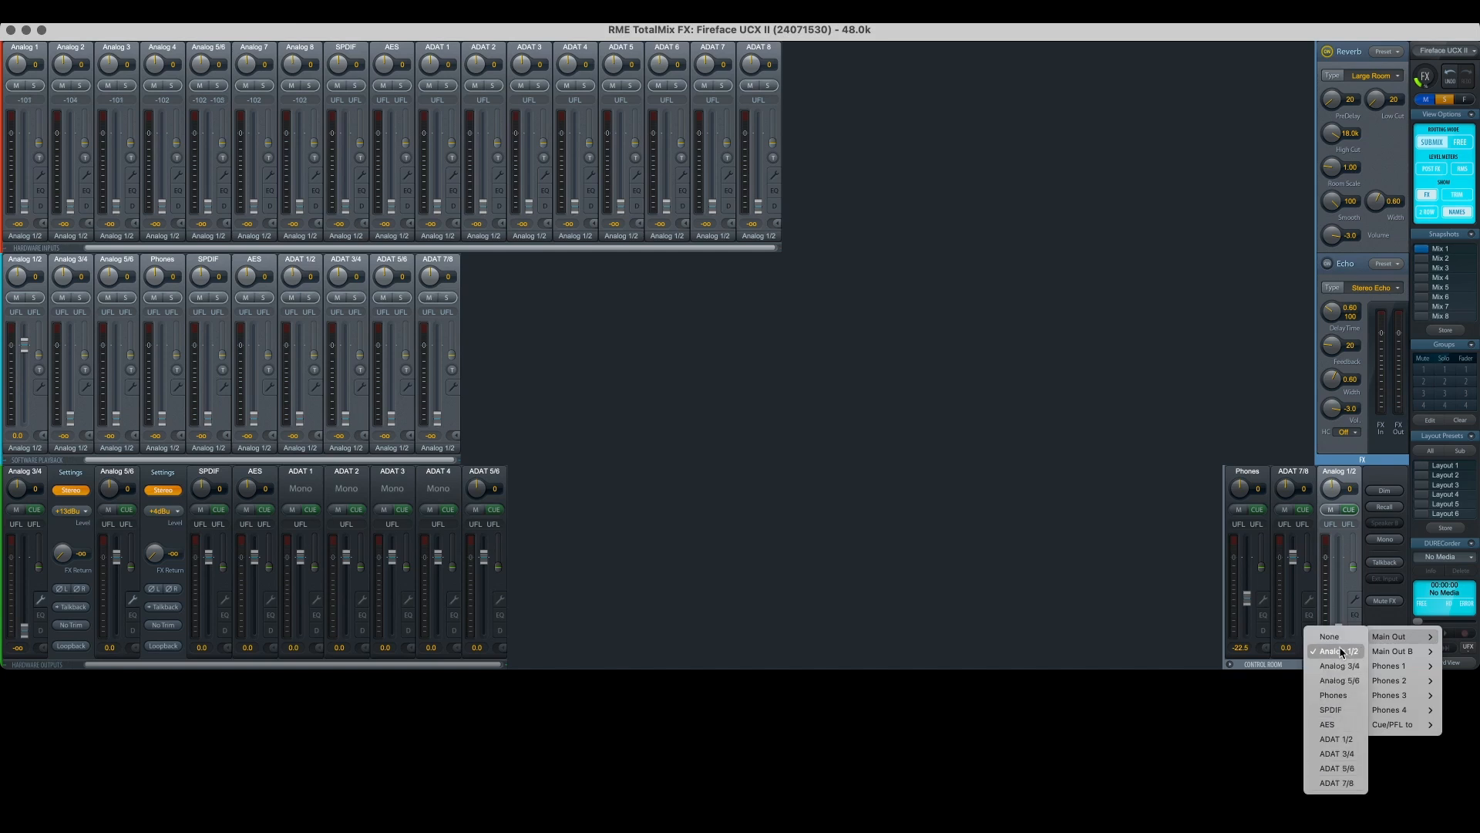
Step: Take Analog 1/2 off Main Out and turn on Loopback for the Analog 1/2 output
click(1336, 651)
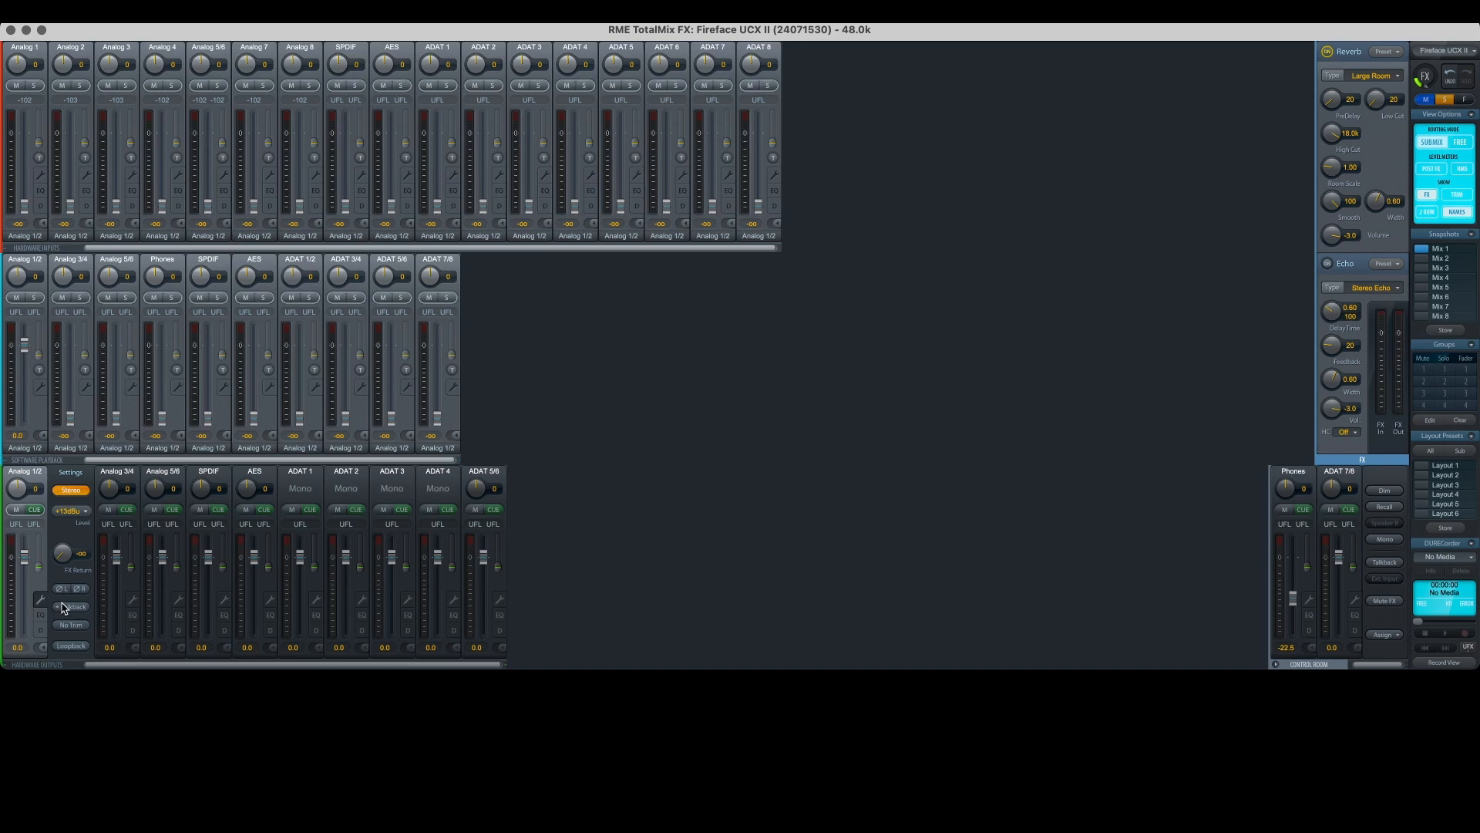
click(71, 645)
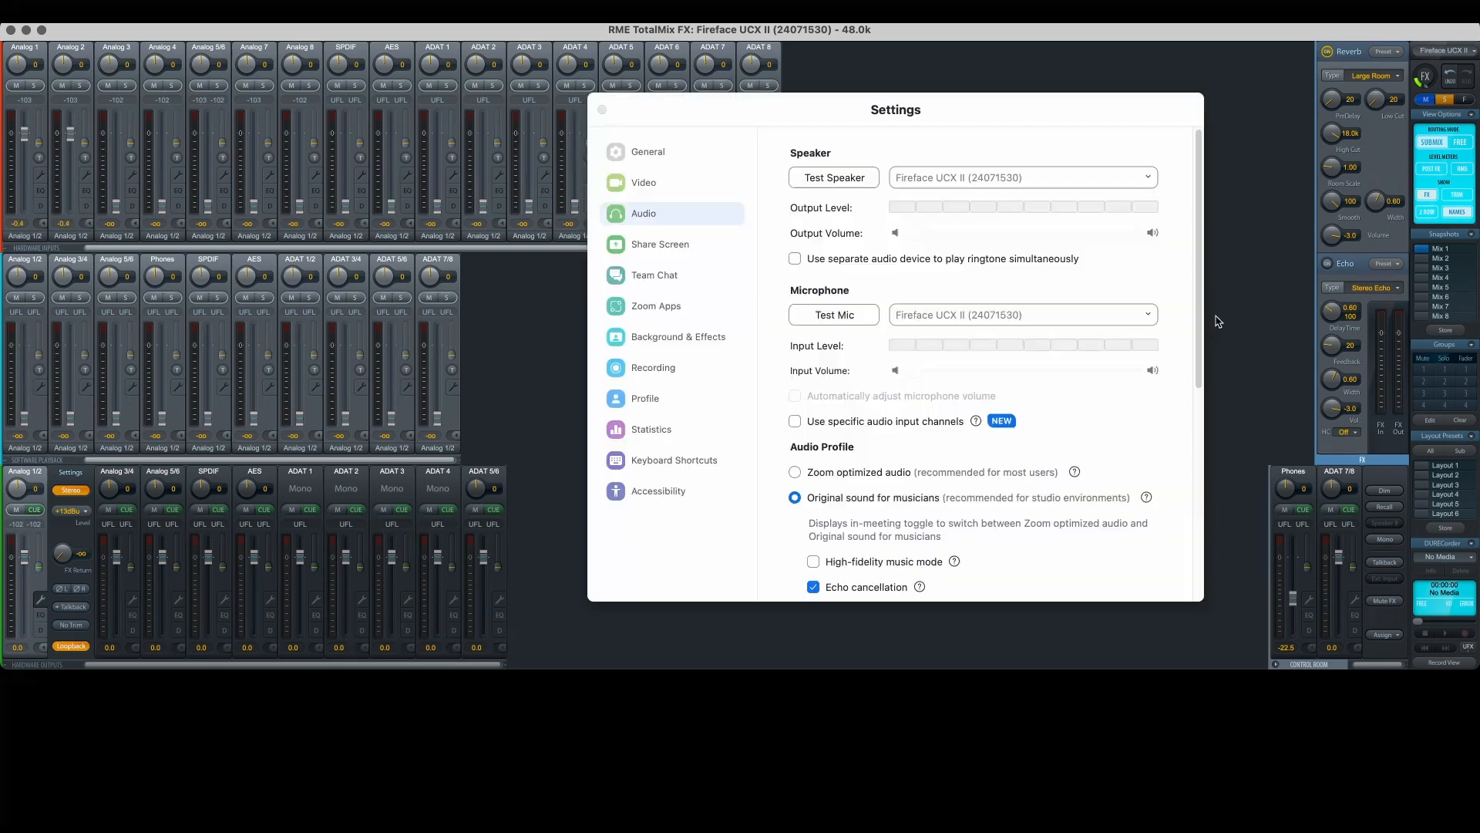
Step: Keep Fireface UCX II as Zoom's speaker and play a test sound through it
click(1024, 177)
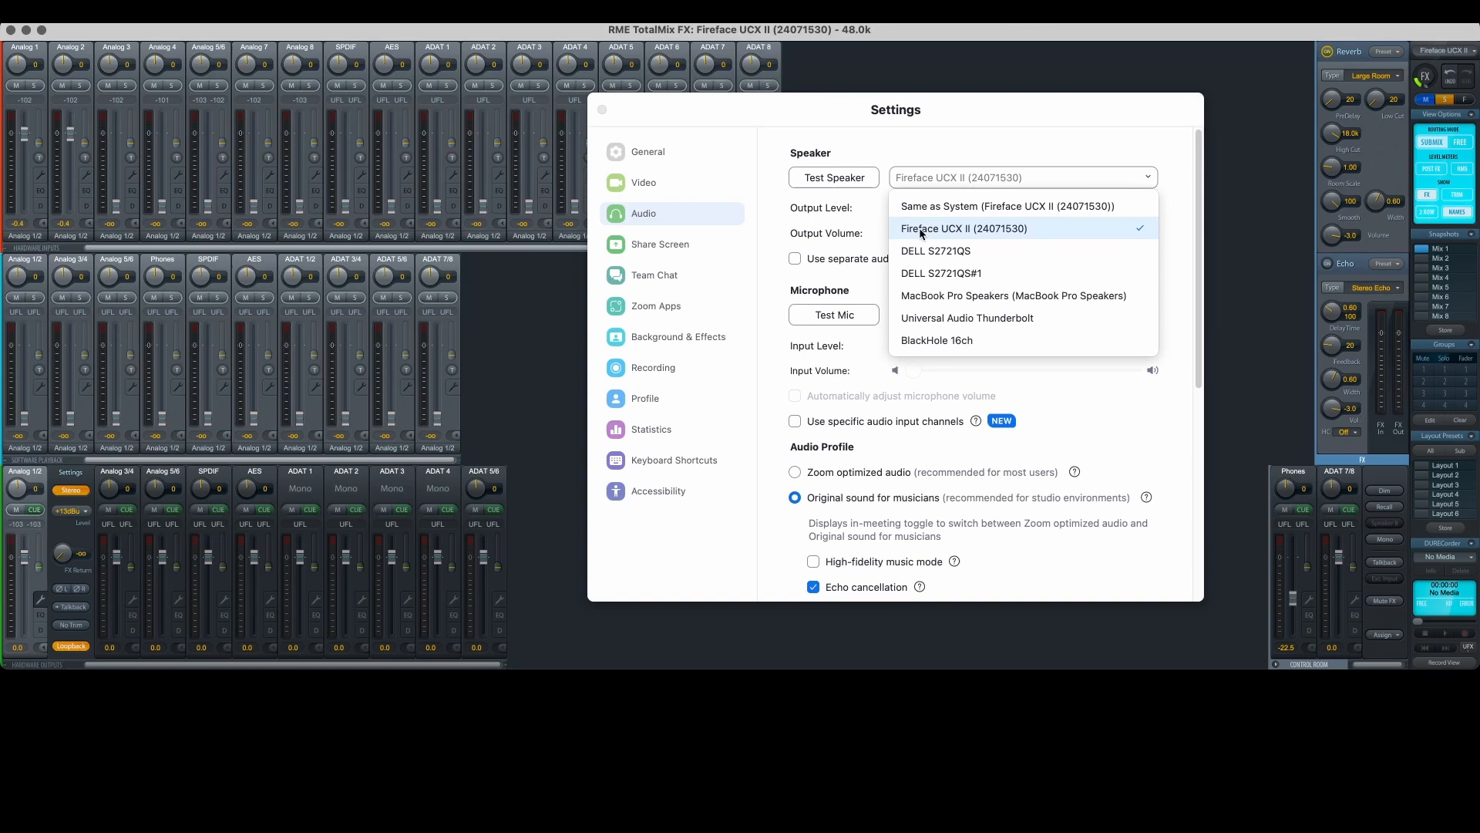
click(962, 229)
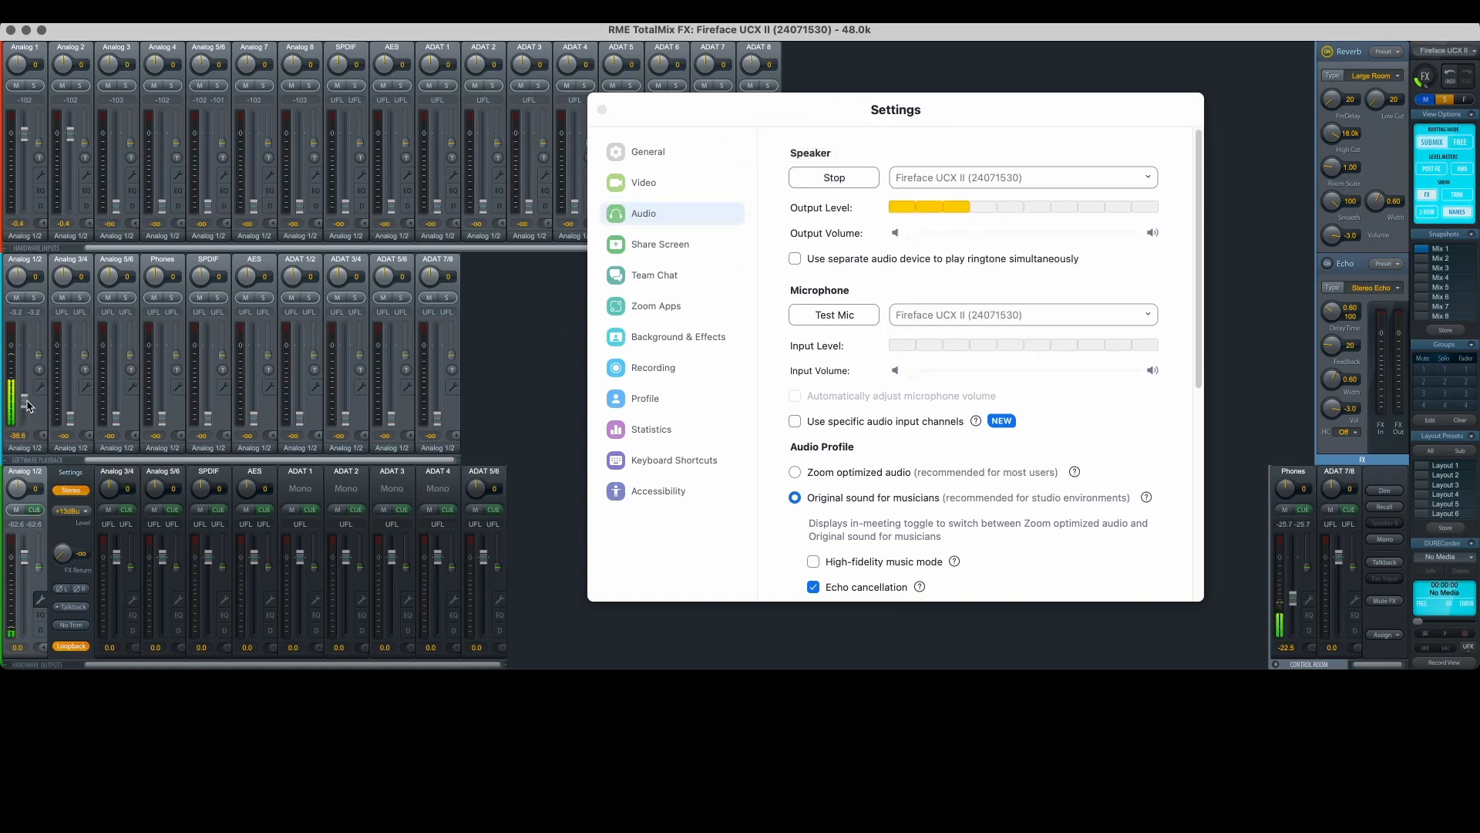
click(833, 177)
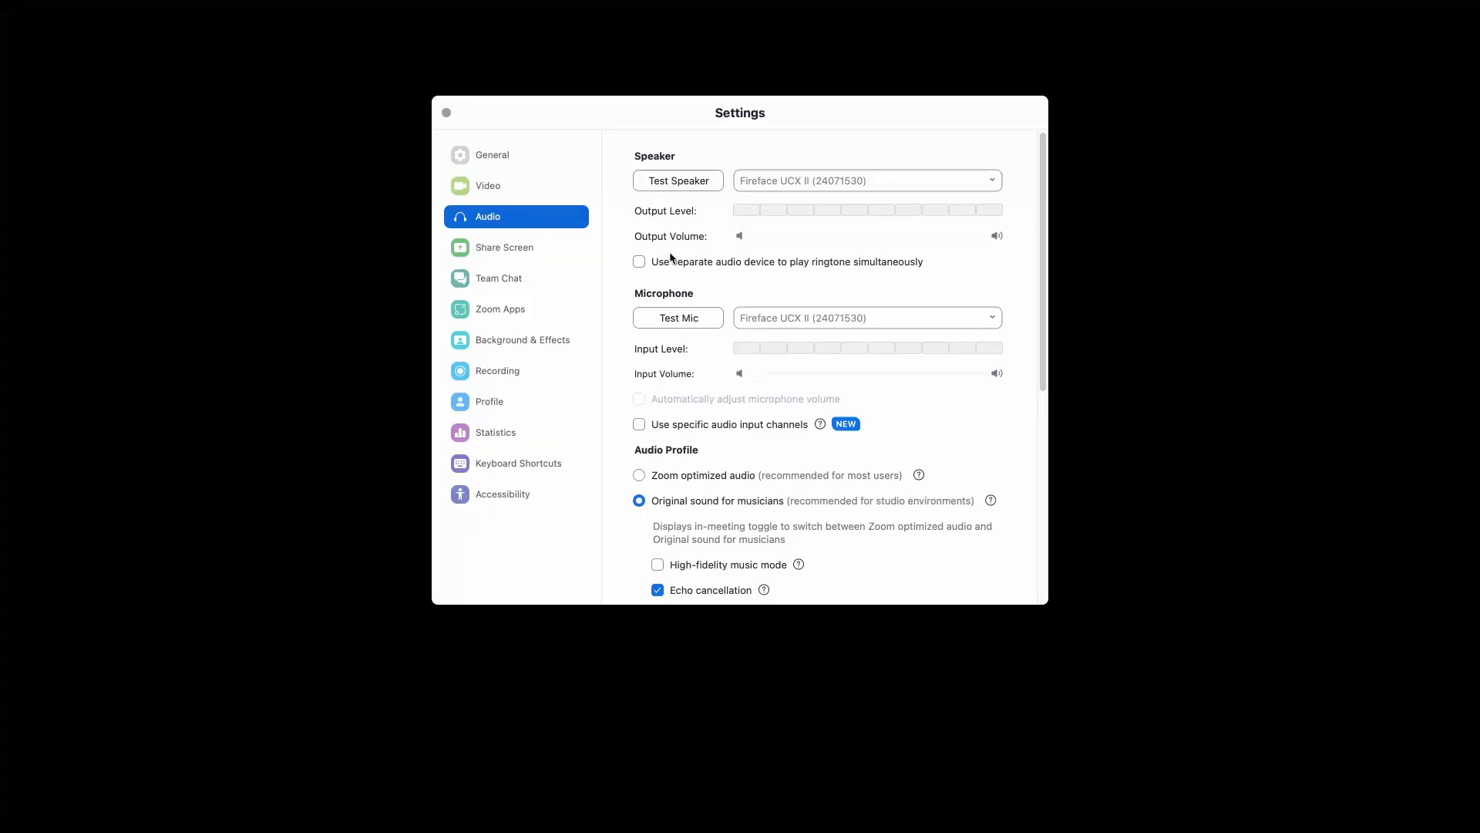
Step: Make BlackHole 16ch Zoom's microphone
click(866, 318)
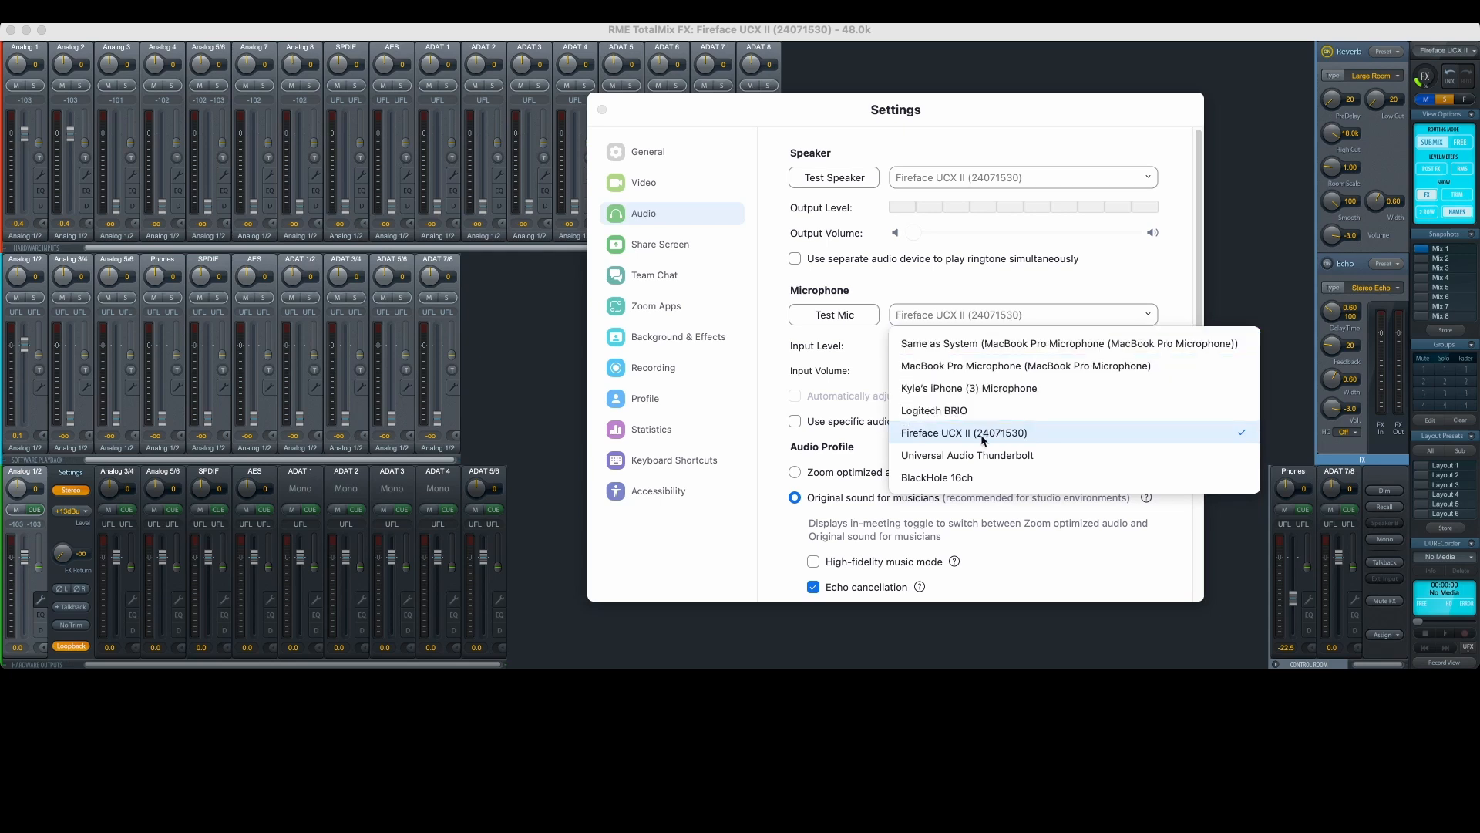
click(937, 478)
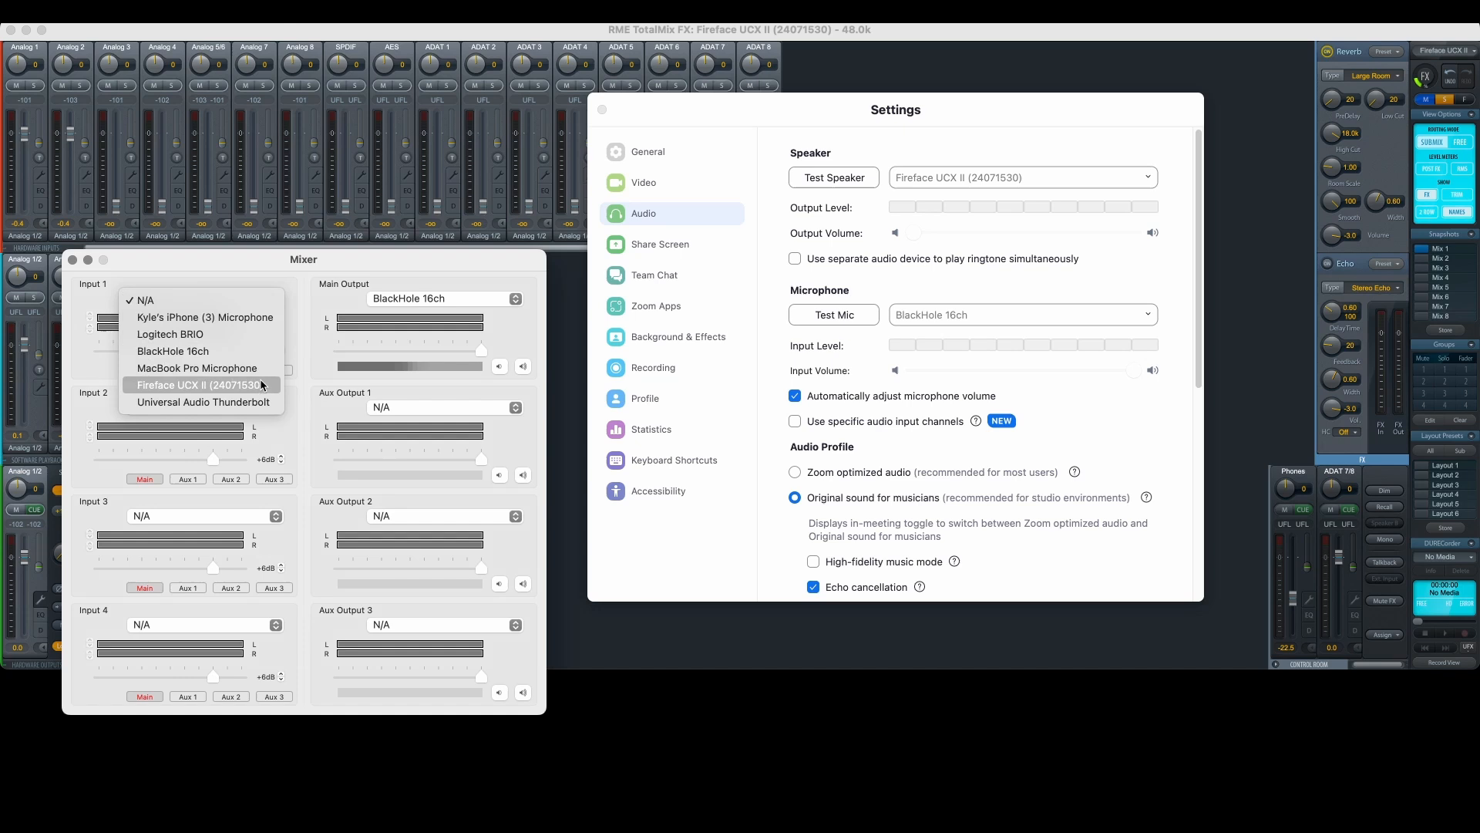
Step: Set LadioCast Input 1 to Fireface UCX II, with Main Output on BlackHole 16ch
click(197, 385)
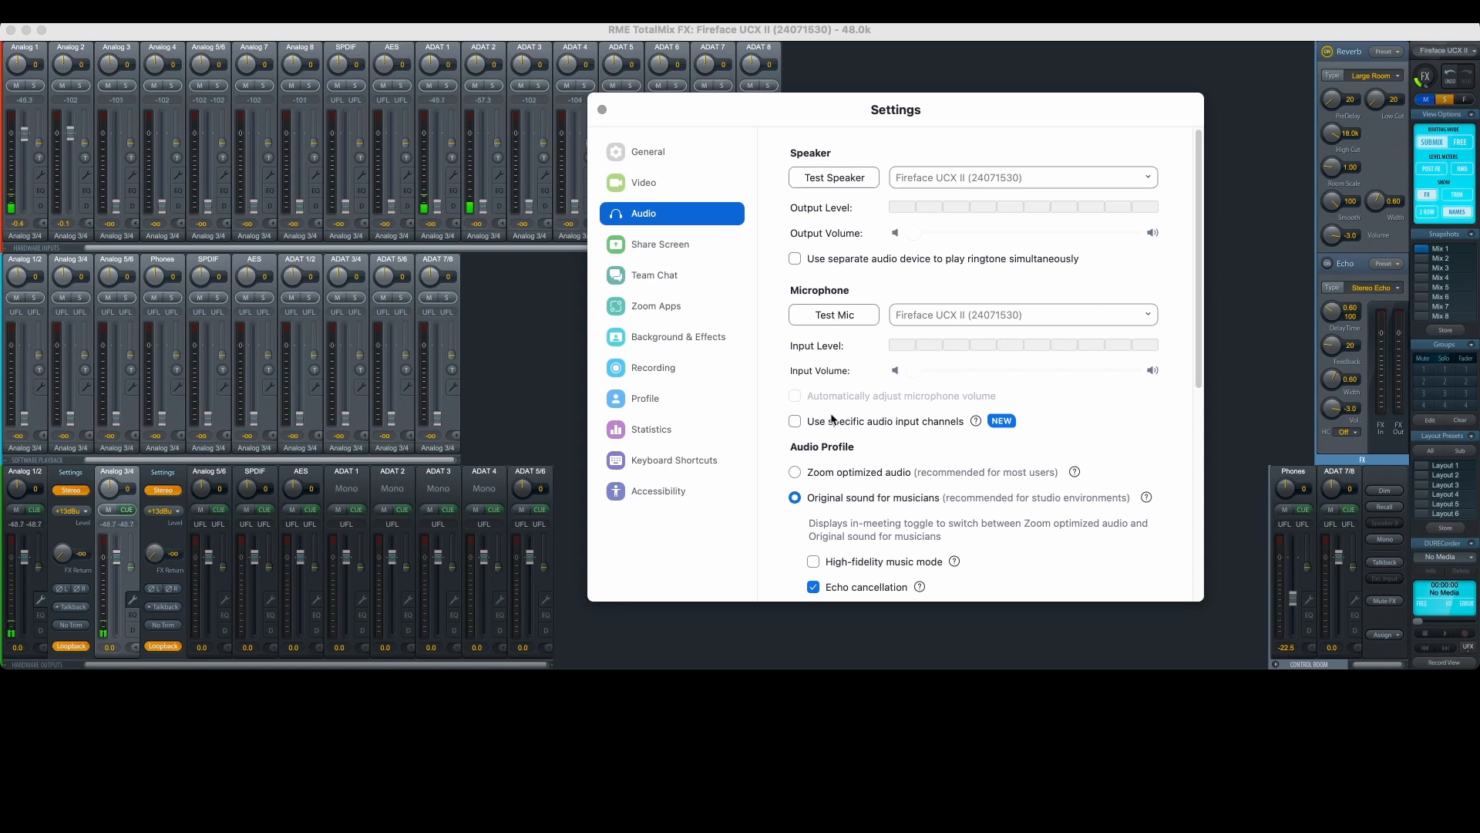
mouse_move(910, 430)
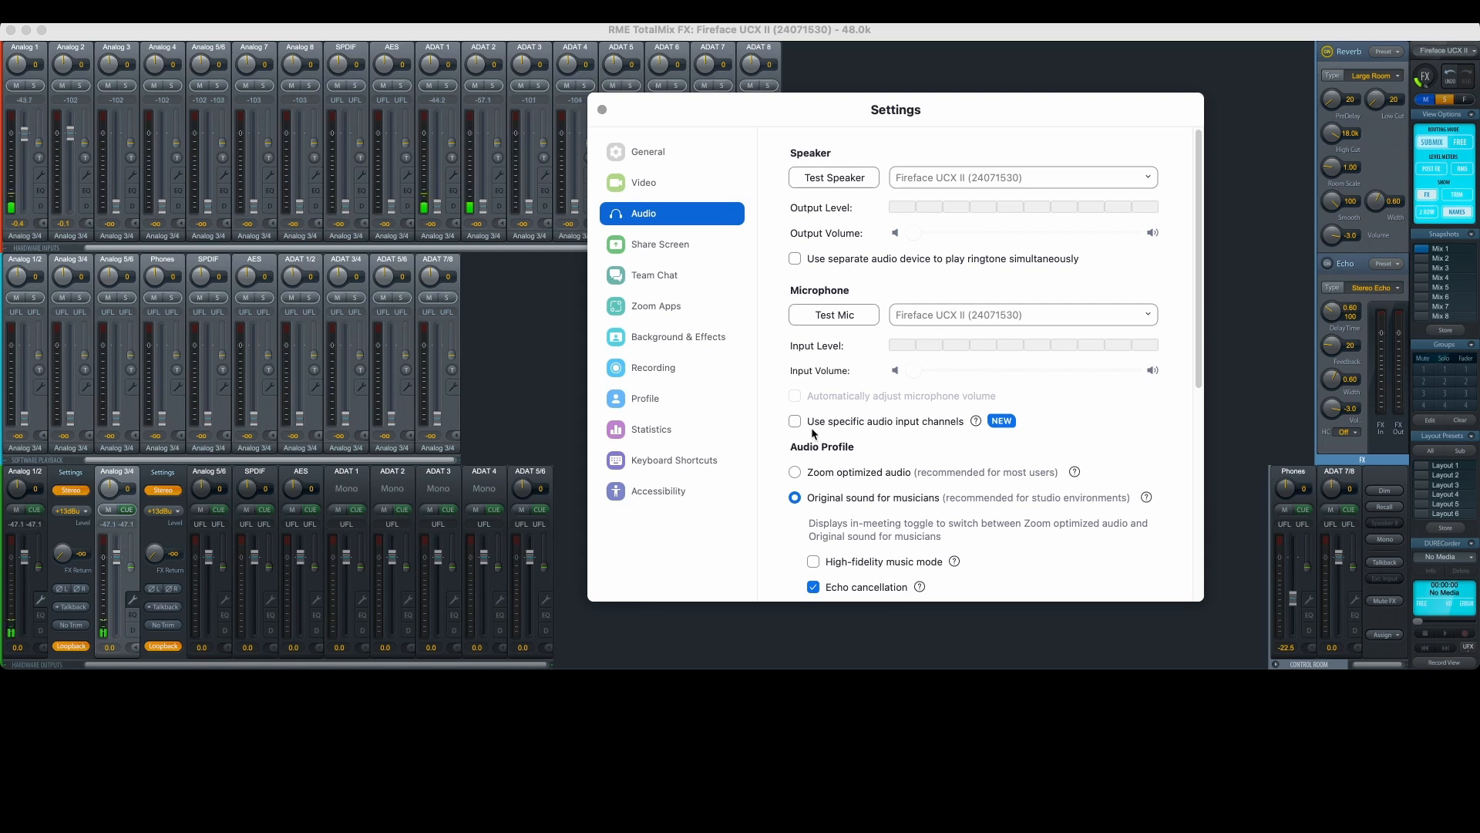
Step: Enable 'Use specific audio input channels' and show the Fireface's 20-channel selection list
click(794, 421)
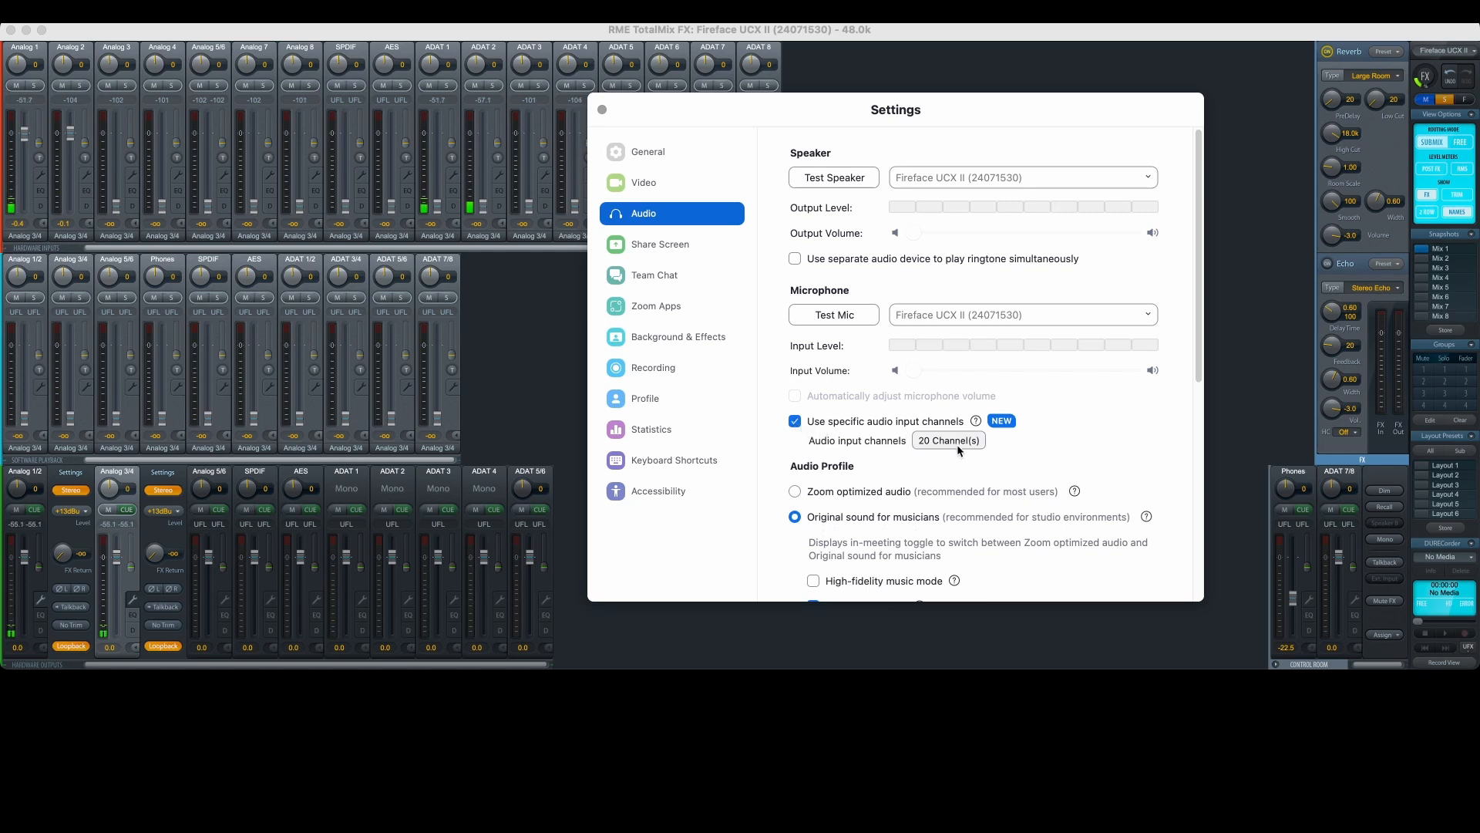
click(949, 441)
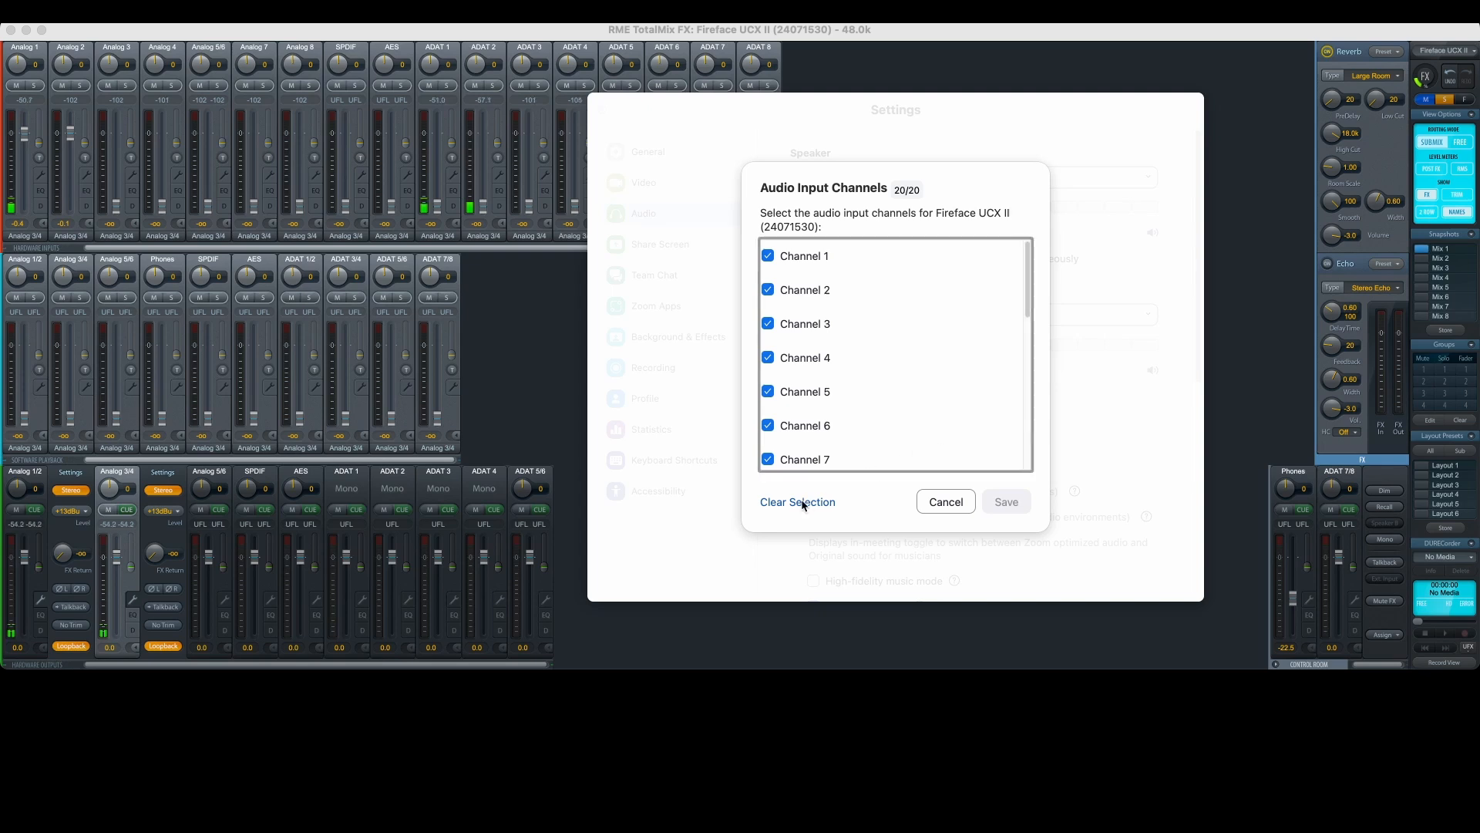
Step: Clear all channels, select only channels 3 and 4, and save the selection
click(797, 502)
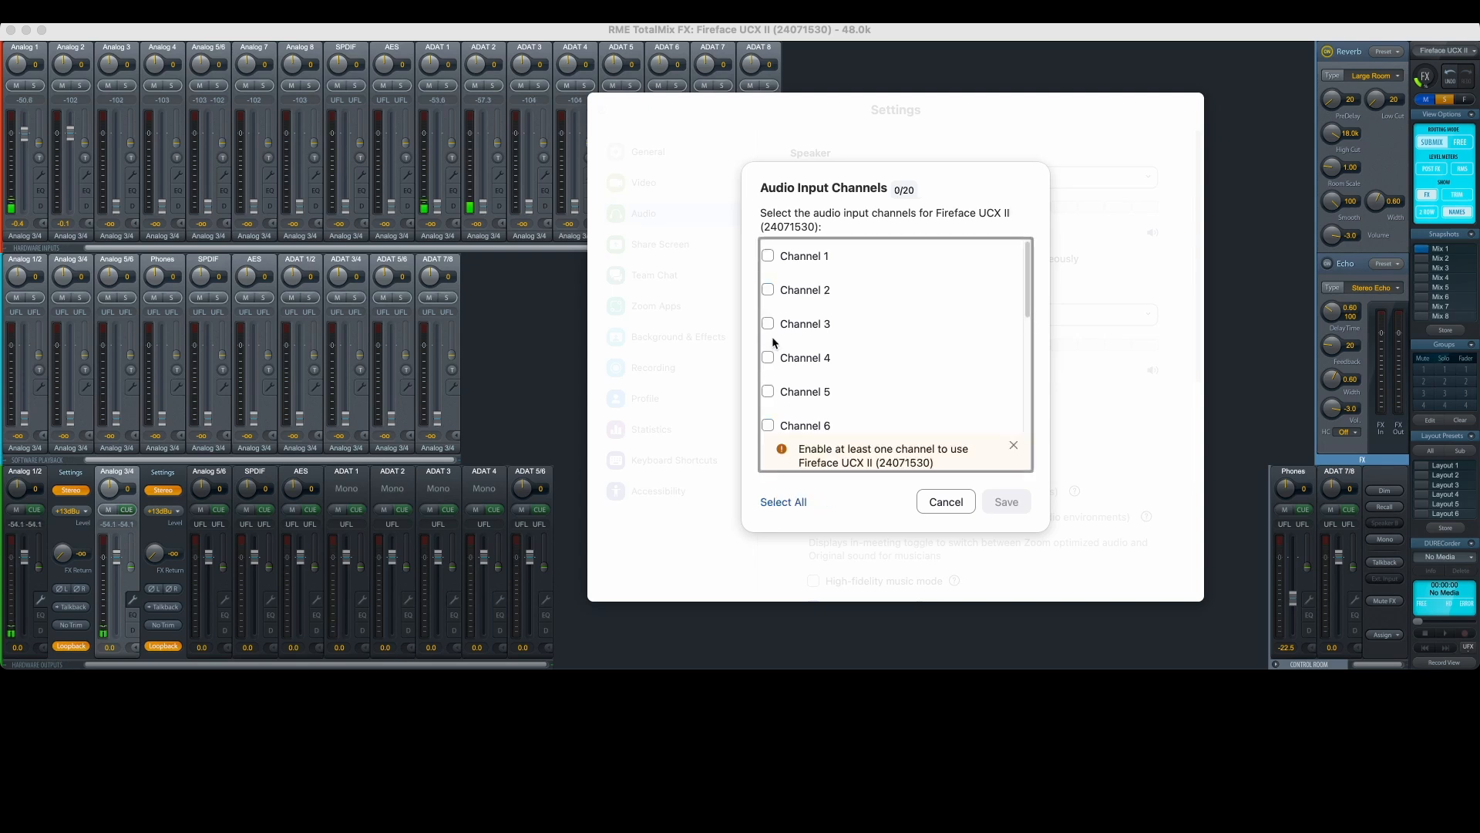
click(768, 358)
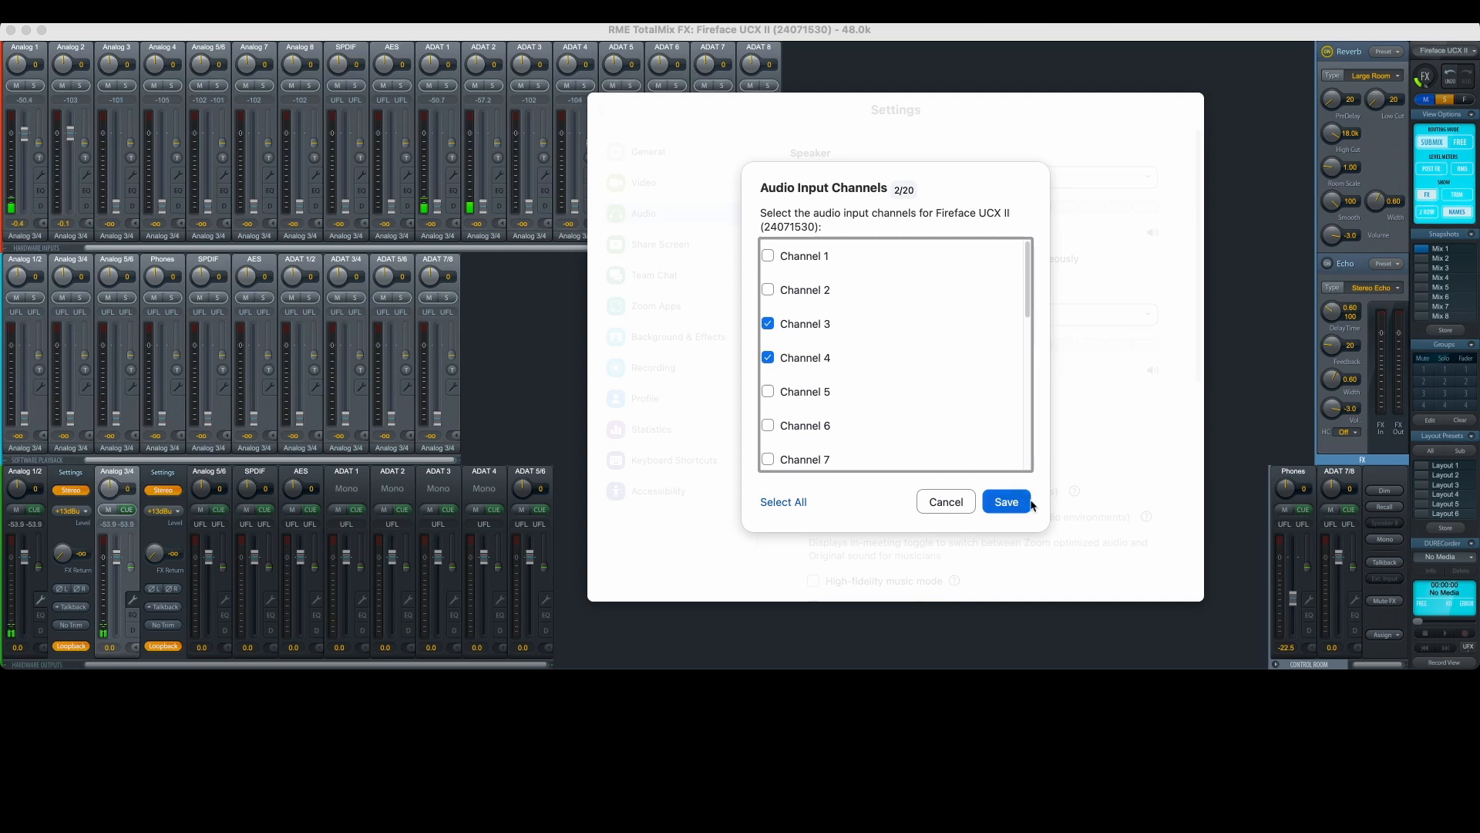
click(1005, 502)
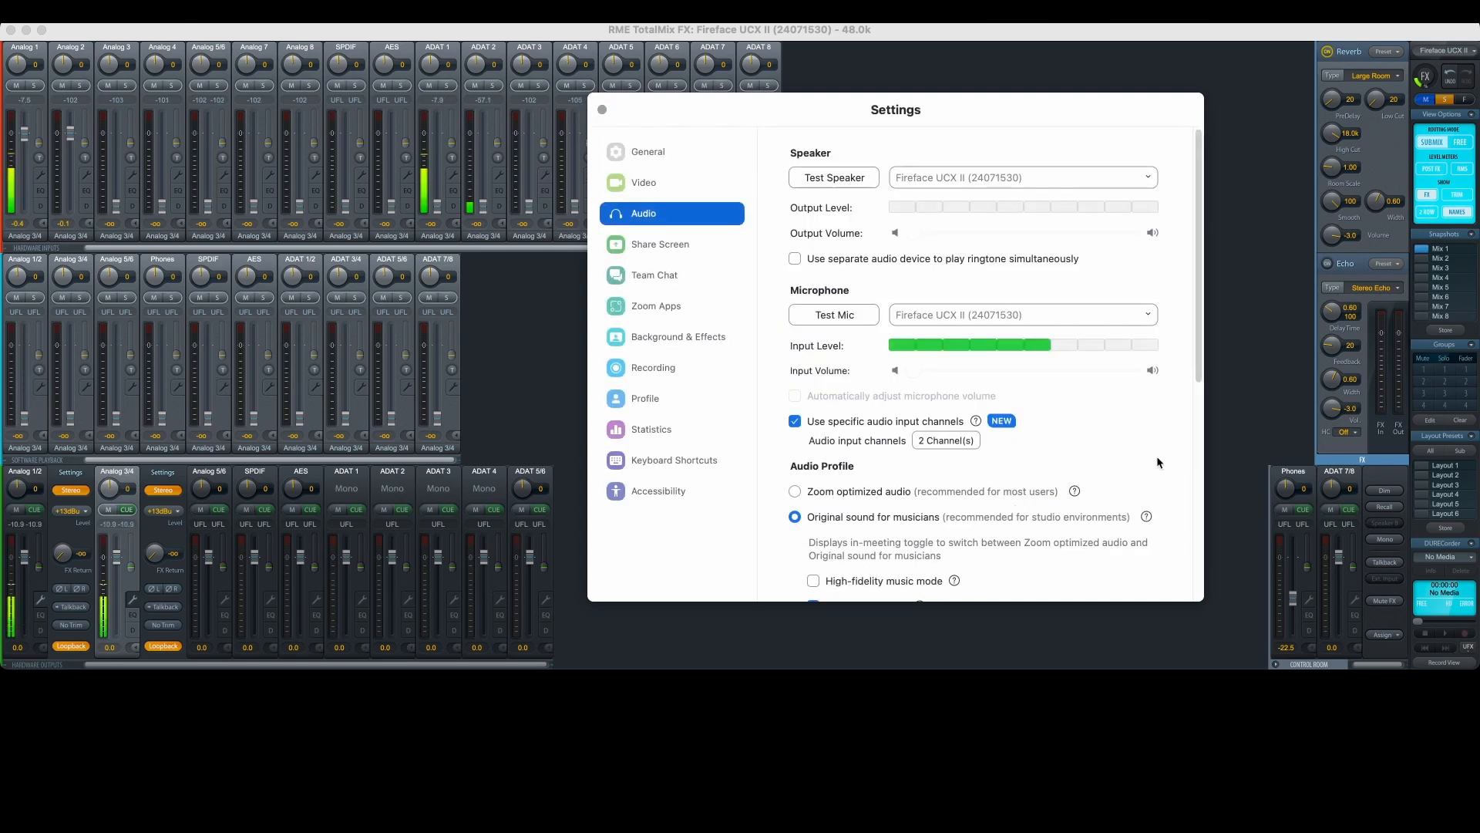